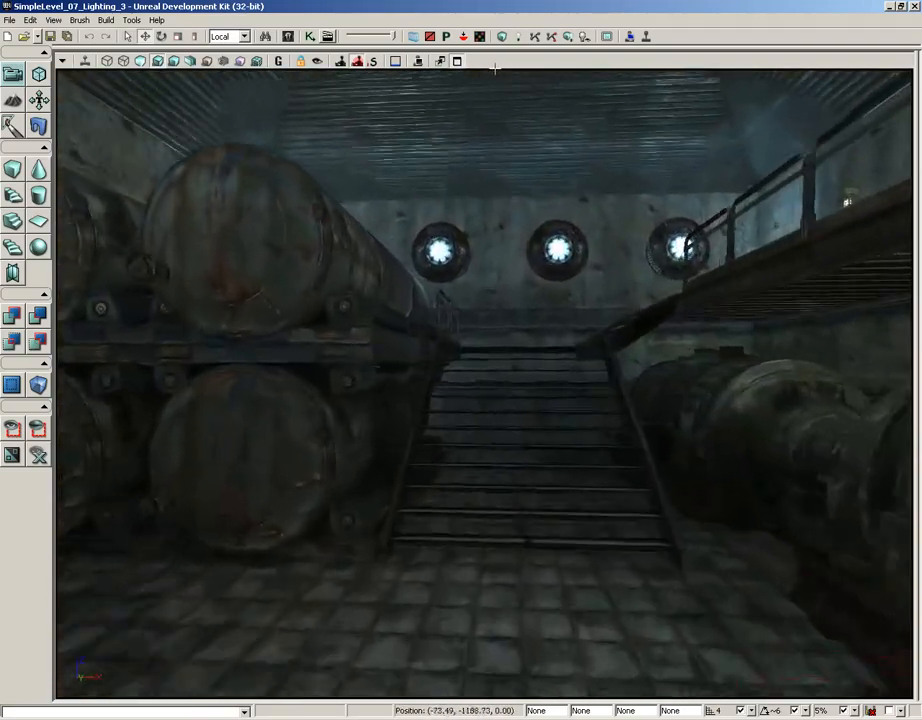
Fly the viewport toward the ceiling lamp beneath the arch
drag(485, 400, 267, 604)
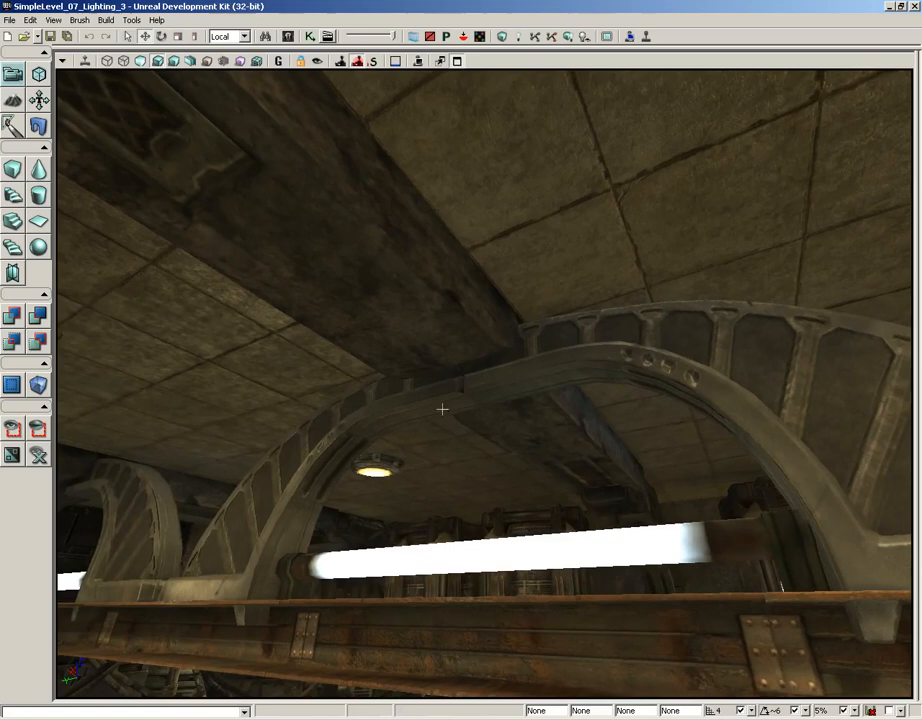
mouse_move(362, 421)
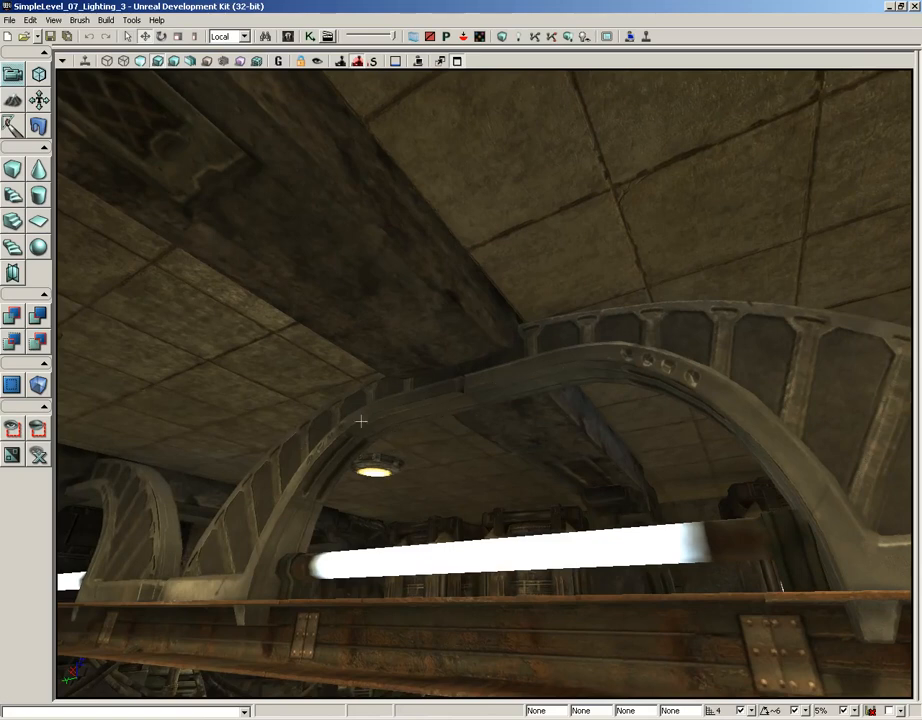
mouse_move(480, 387)
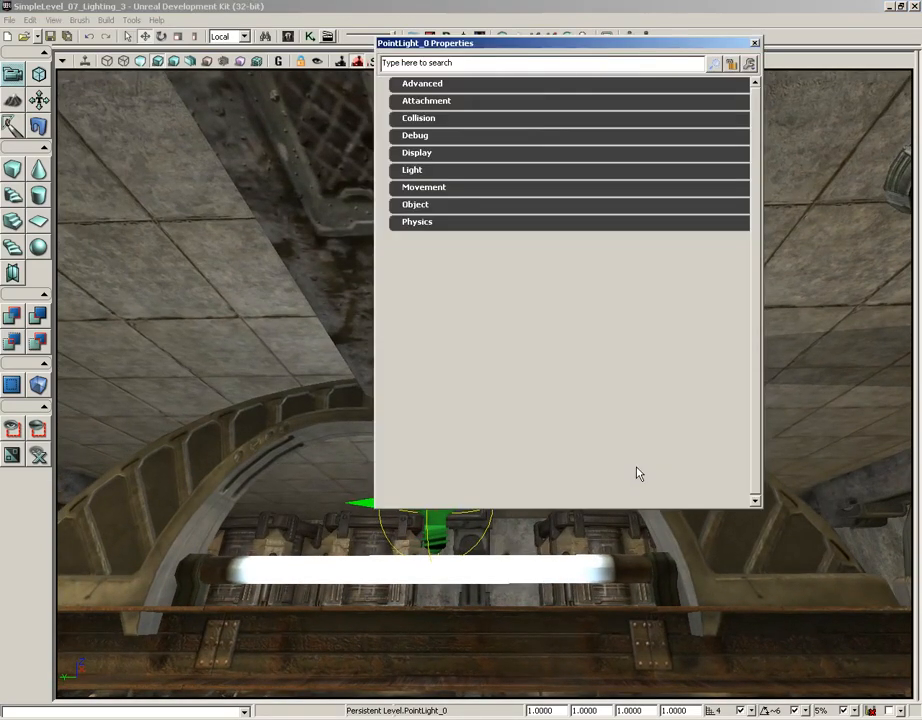
Set the point light's Radius to 512 and its Light Color red channel to 175
click(412, 170)
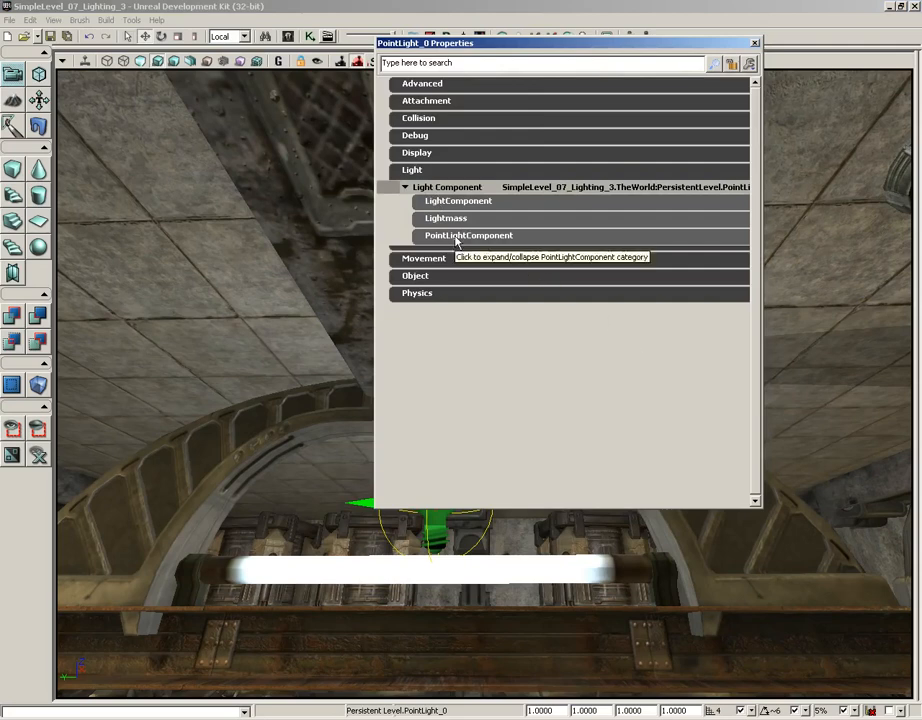
click(468, 235)
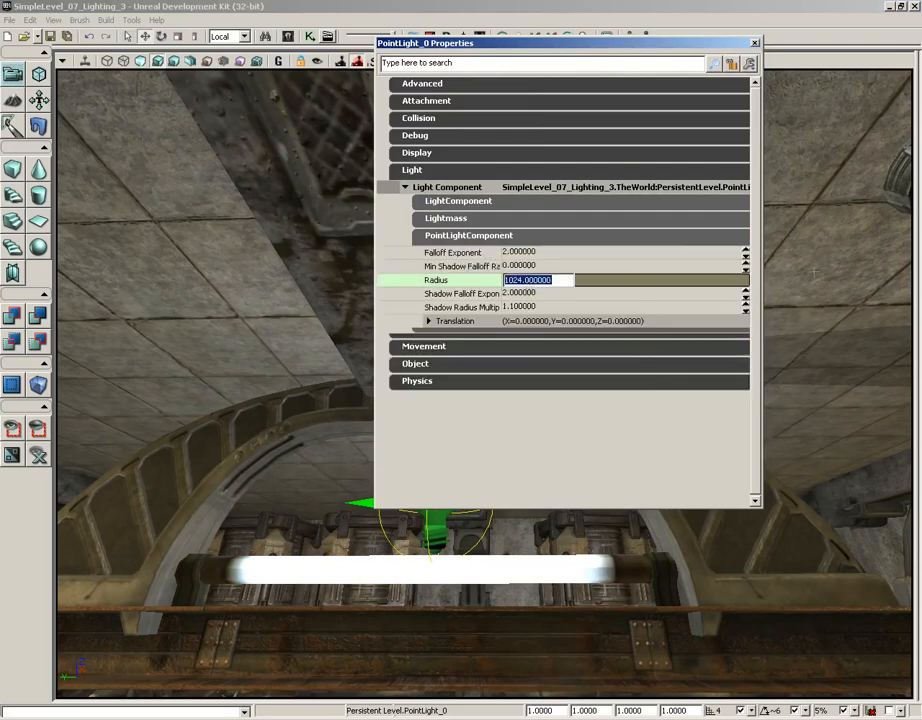
text(512)
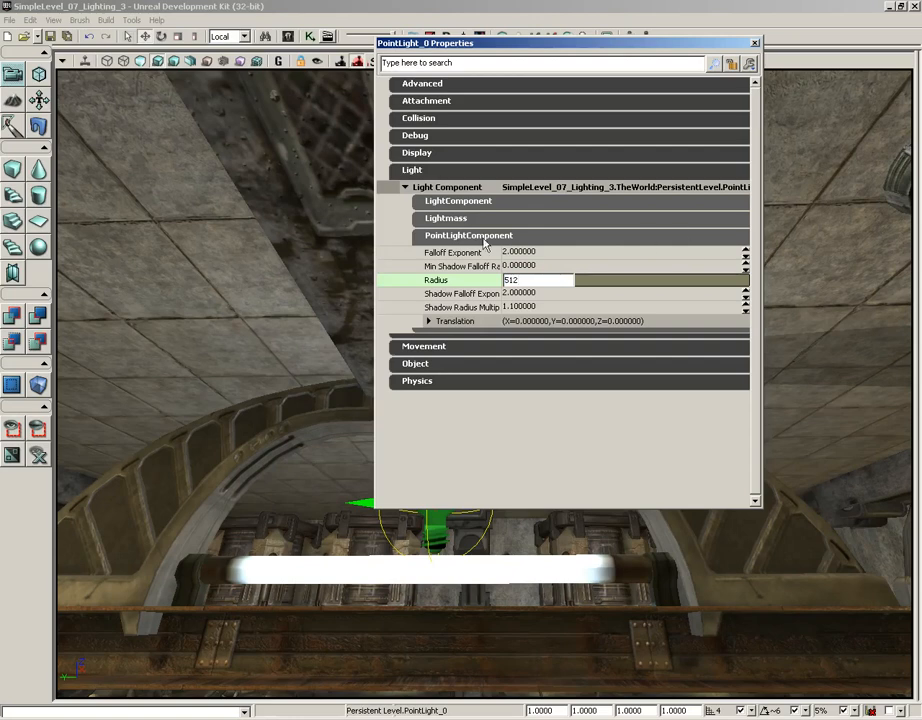
click(458, 200)
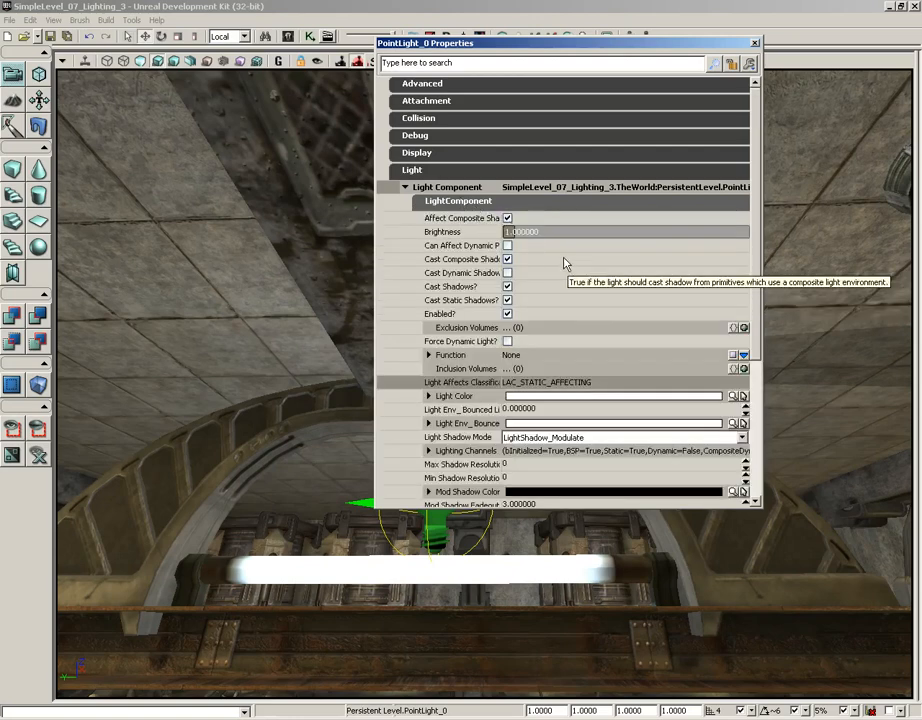
mouse_move(497, 289)
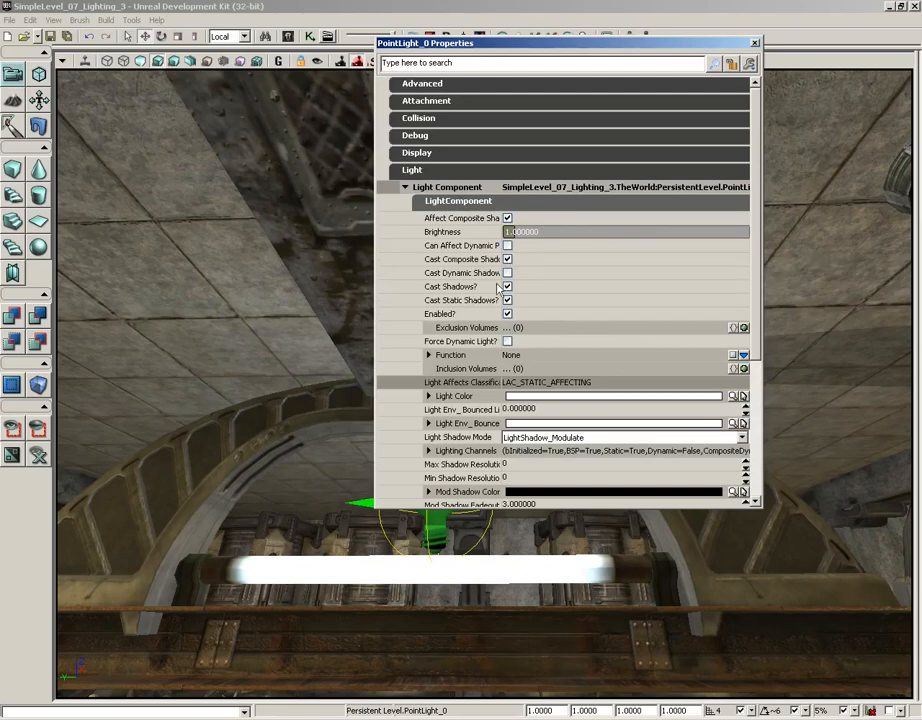
click(429, 396)
text(200)
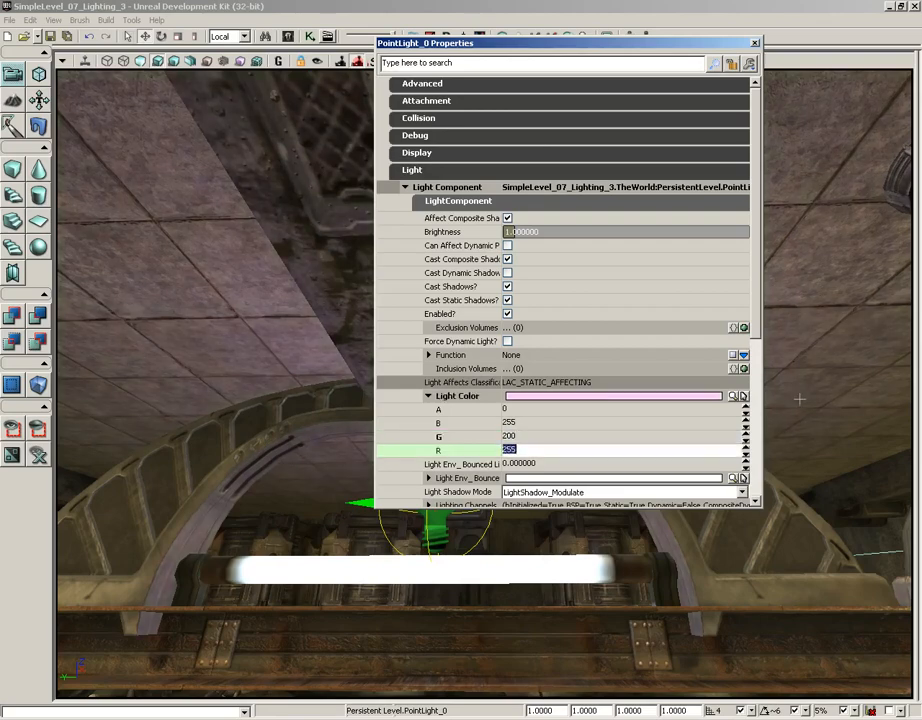
text(175)
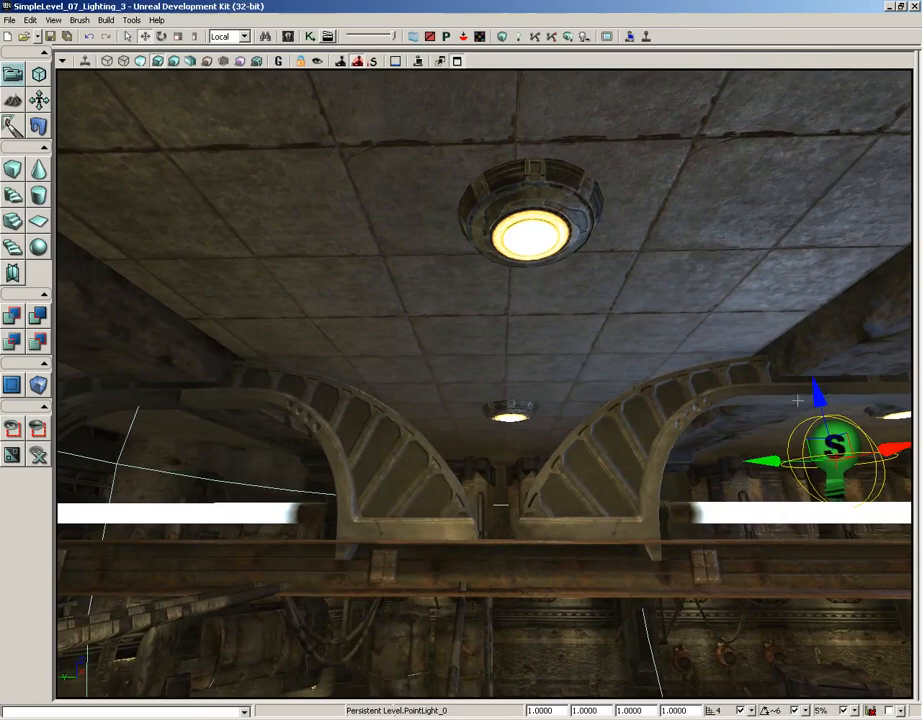
drag(835, 460, 310, 465)
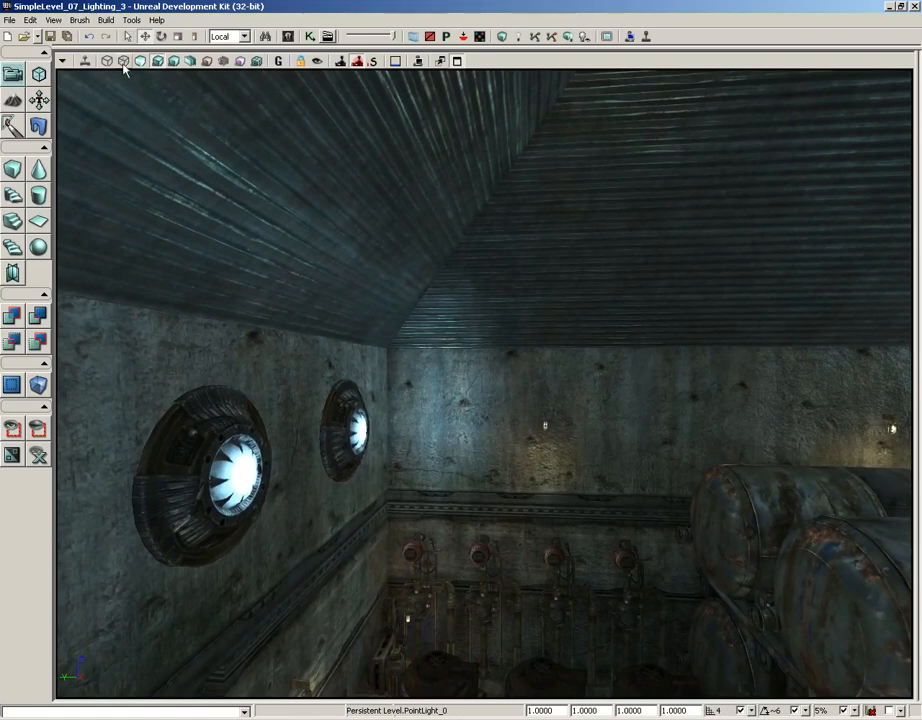
Open the Actor Classes browser from the View menu, then close it
click(54, 20)
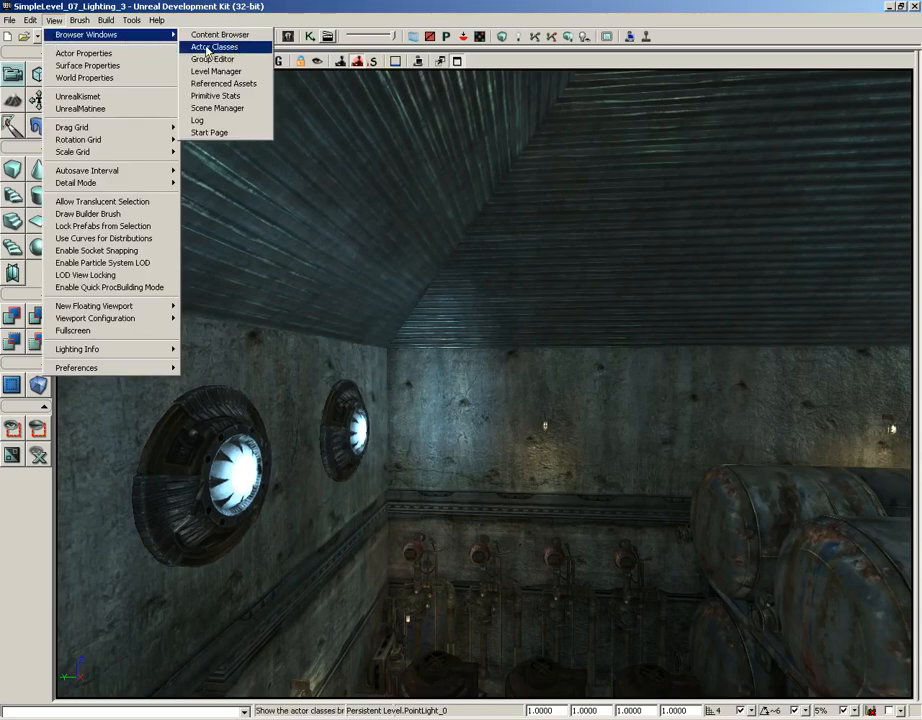
click(212, 46)
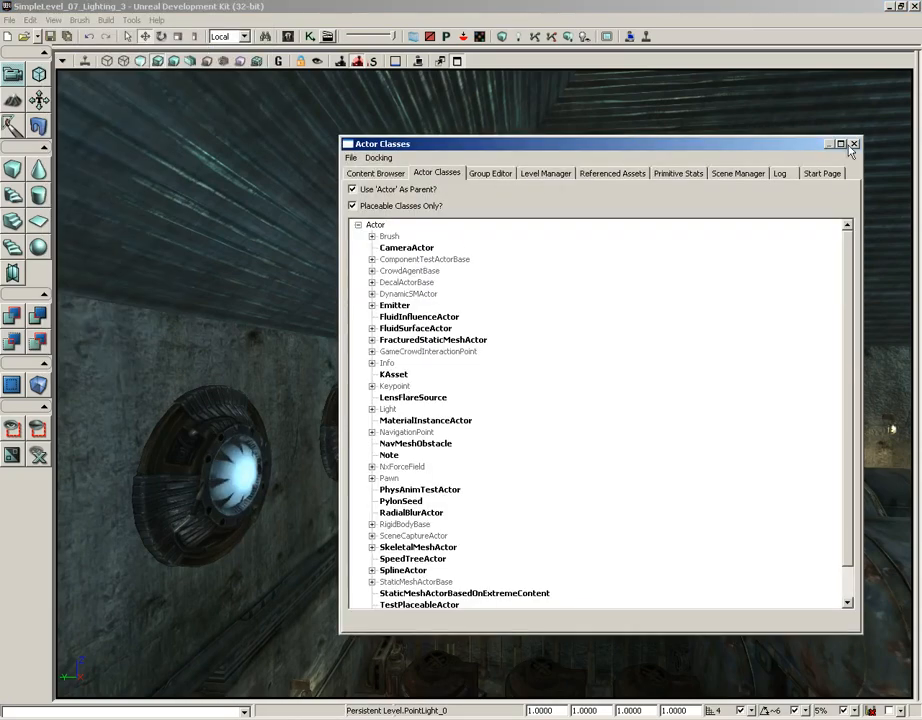
click(853, 143)
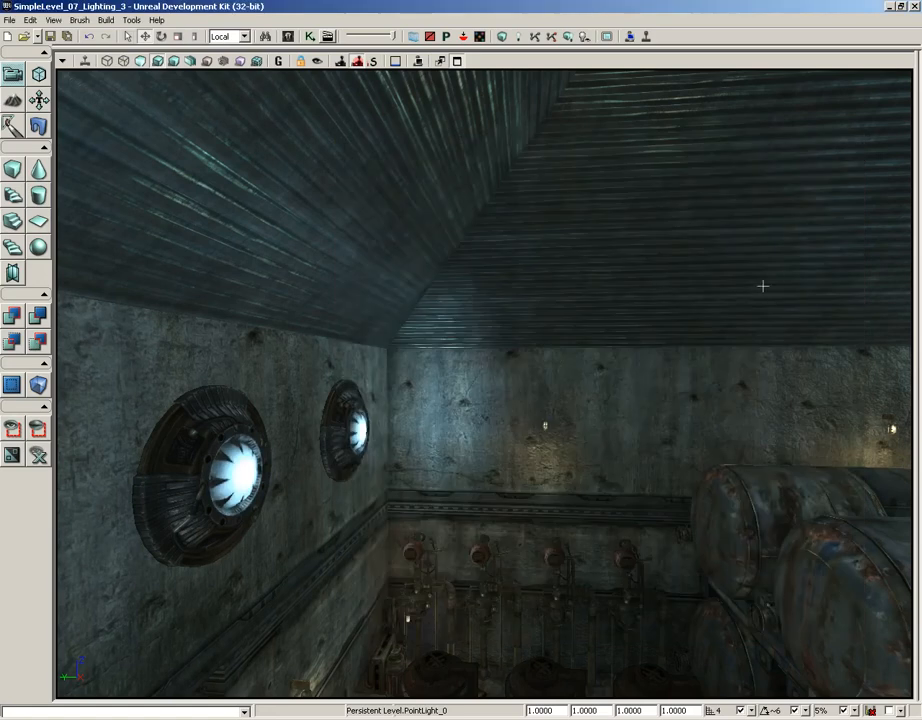
mouse_move(288, 36)
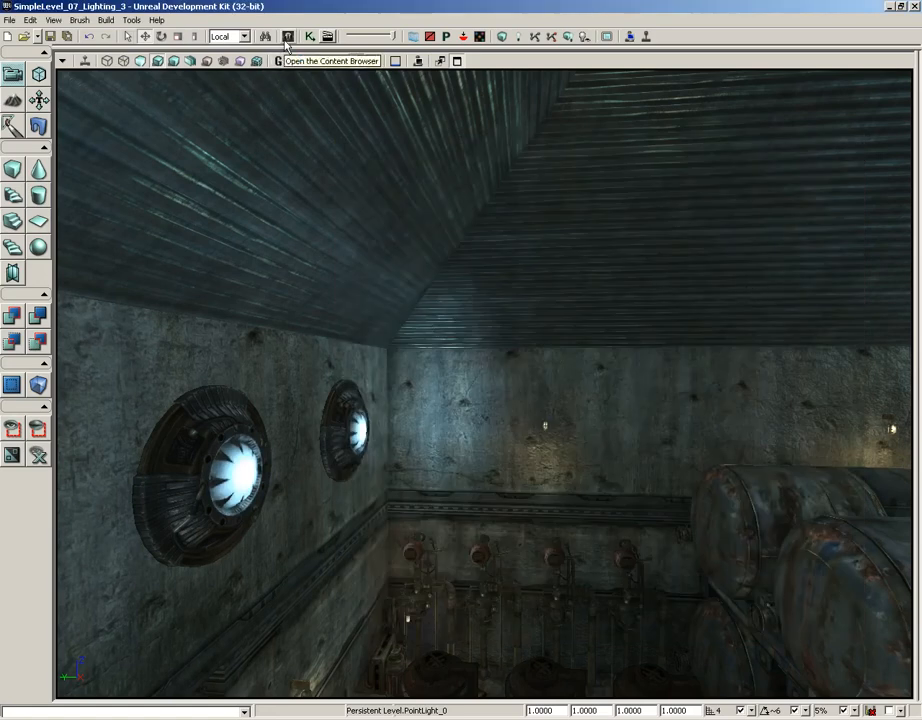
Select the SpotLight class under Light in the Content Browser's Actor Classes list
click(288, 37)
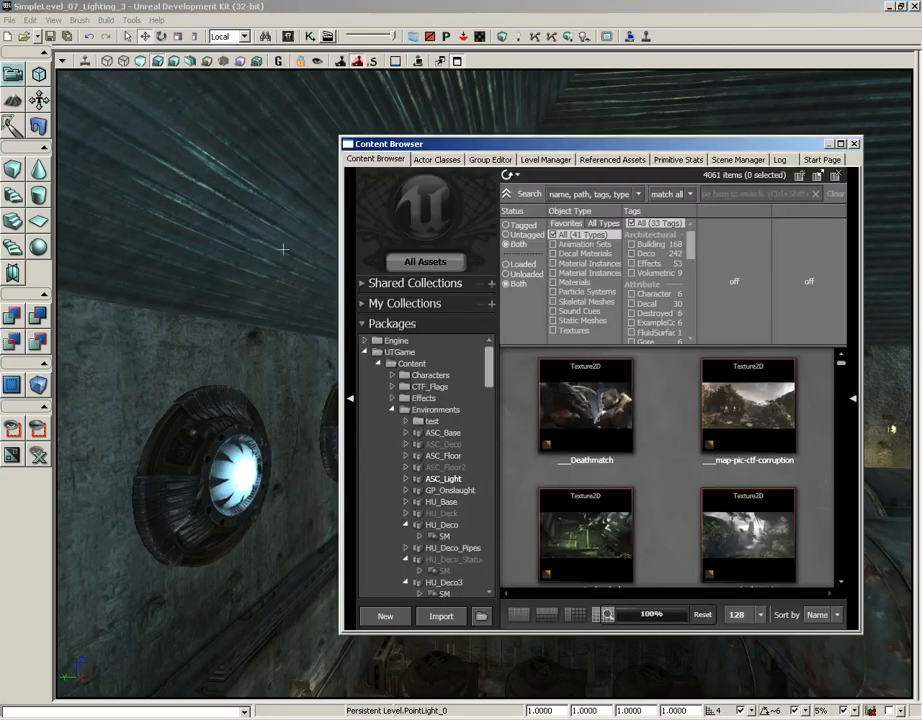
click(437, 173)
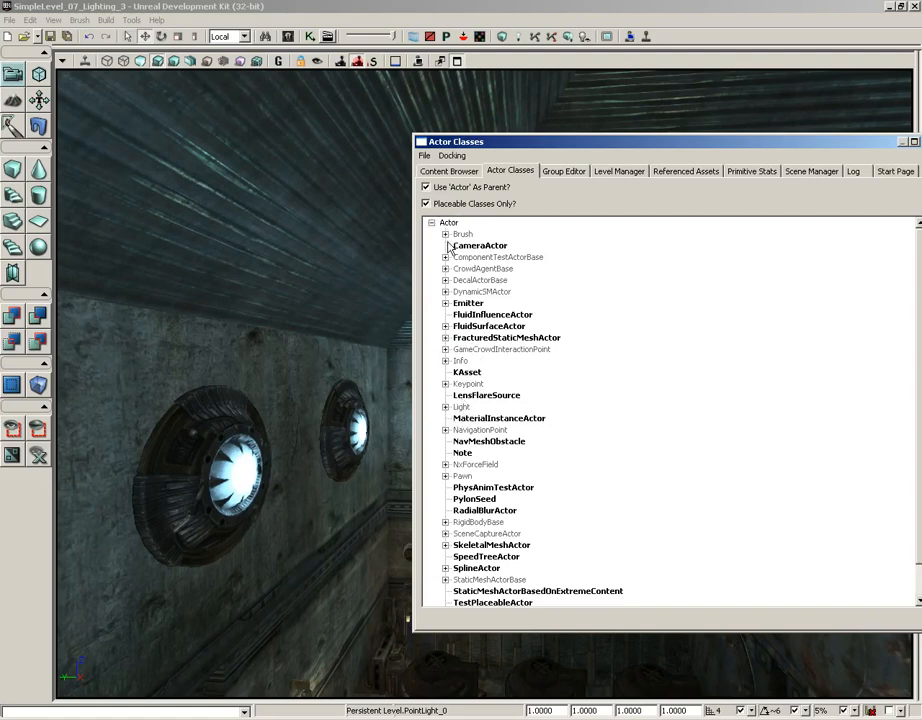
mouse_move(470, 298)
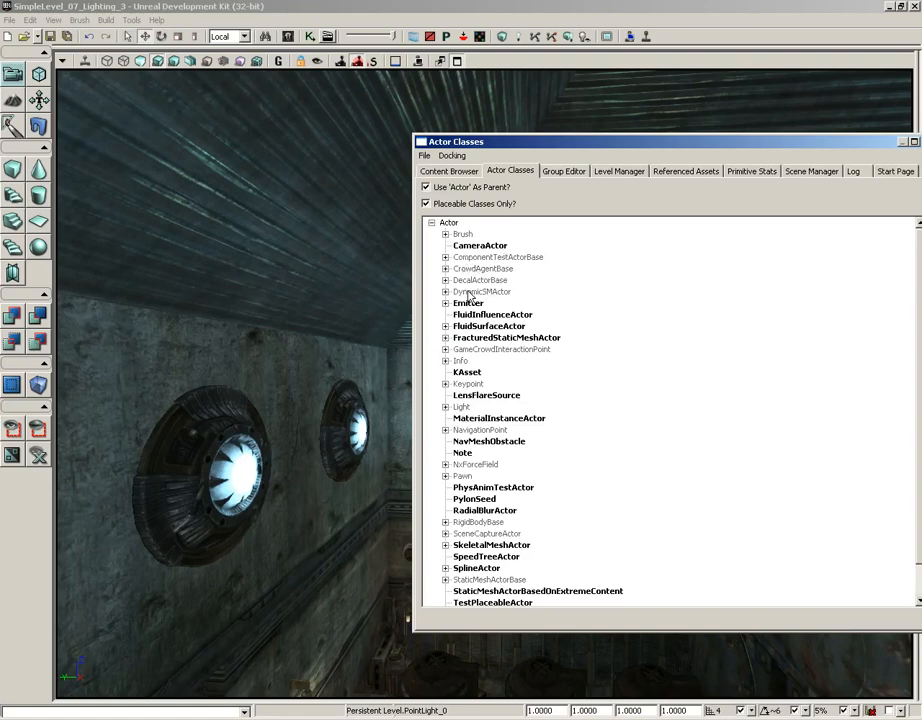
click(462, 407)
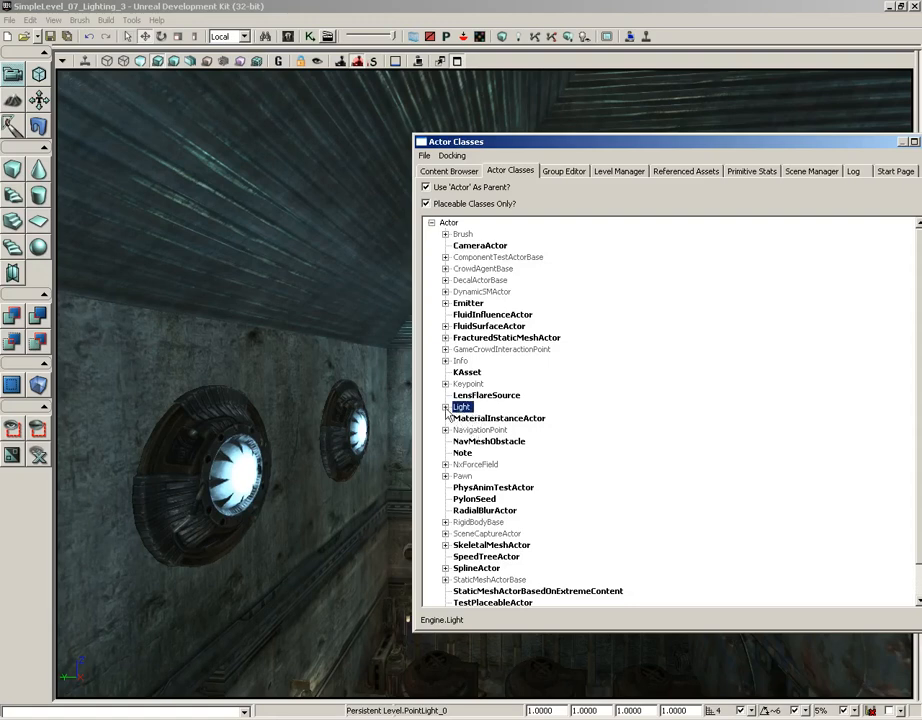
click(446, 407)
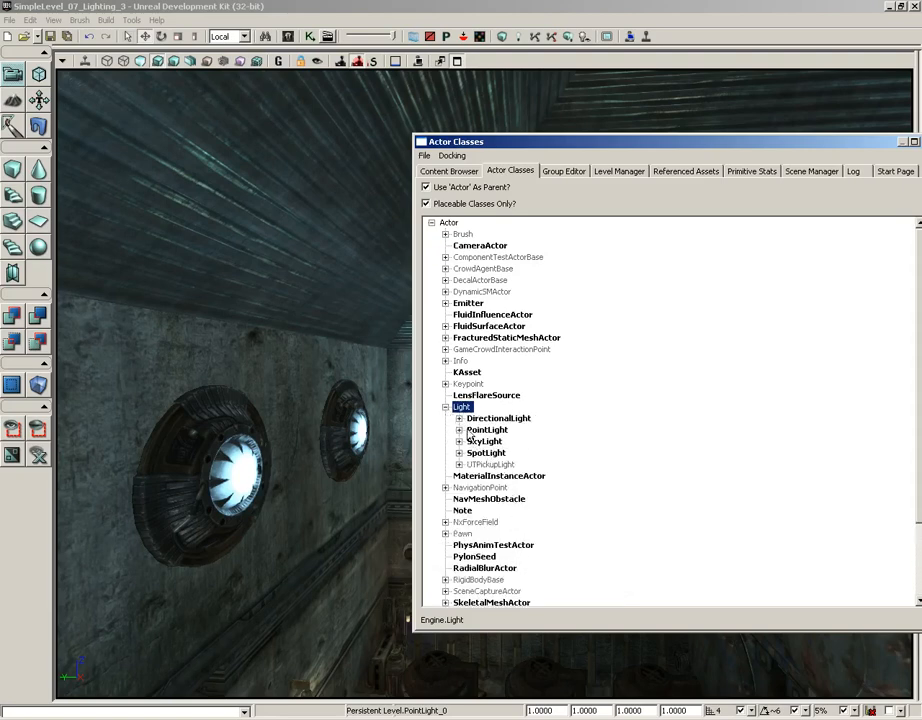
click(485, 452)
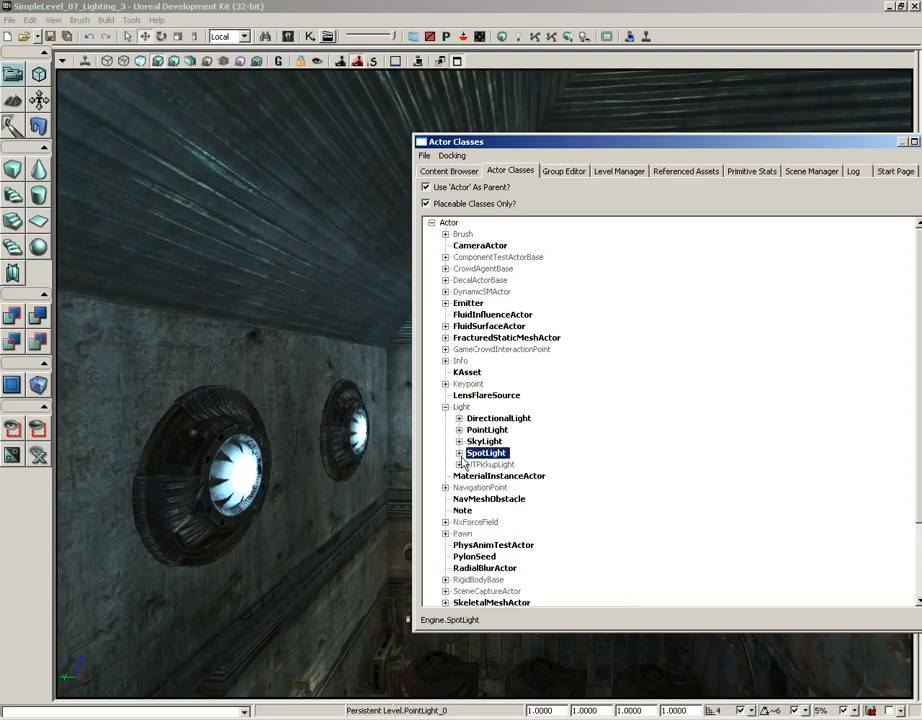
click(459, 453)
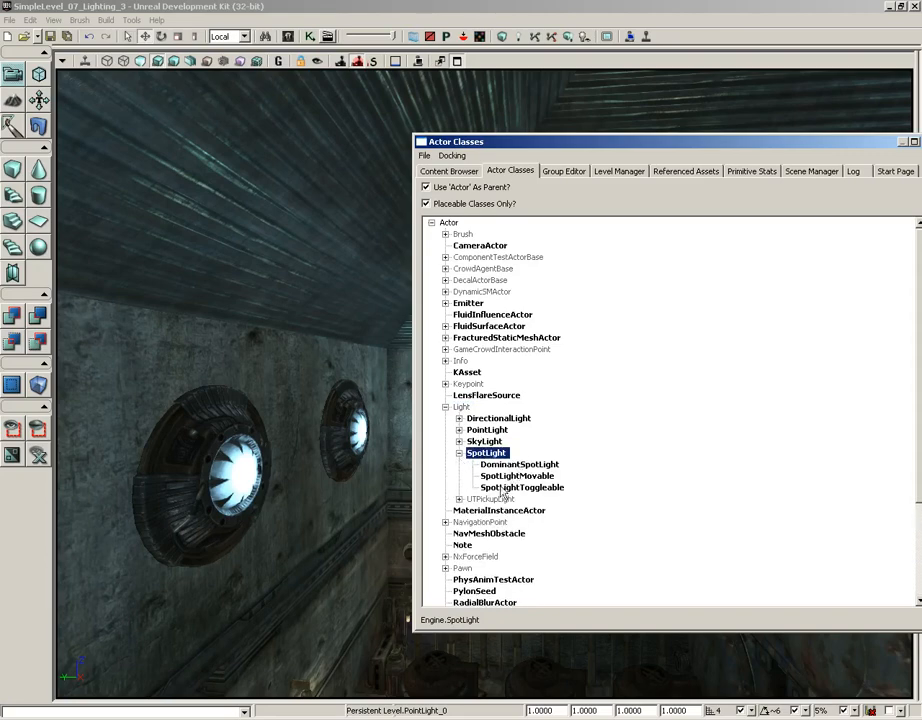
click(459, 453)
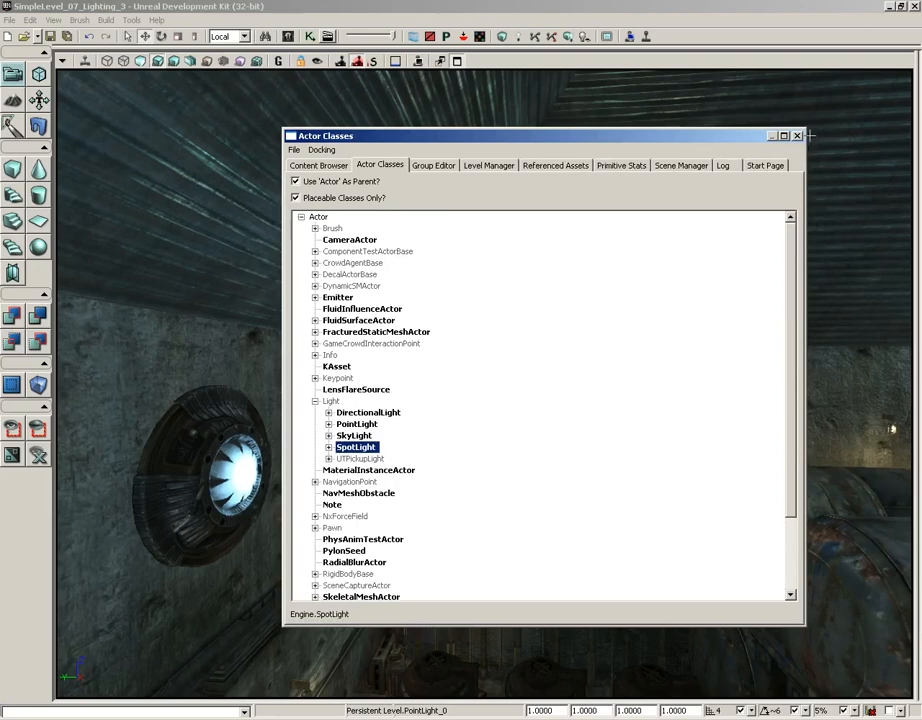
click(797, 135)
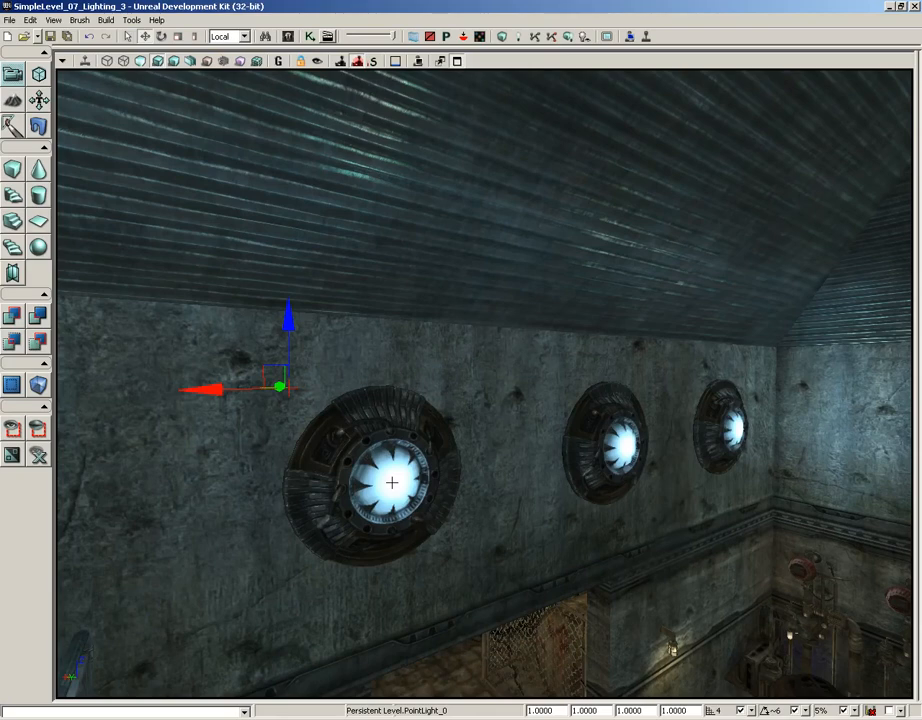
Add a SpotLight at the glowing wall disc from its right-click menu
right_click(392, 483)
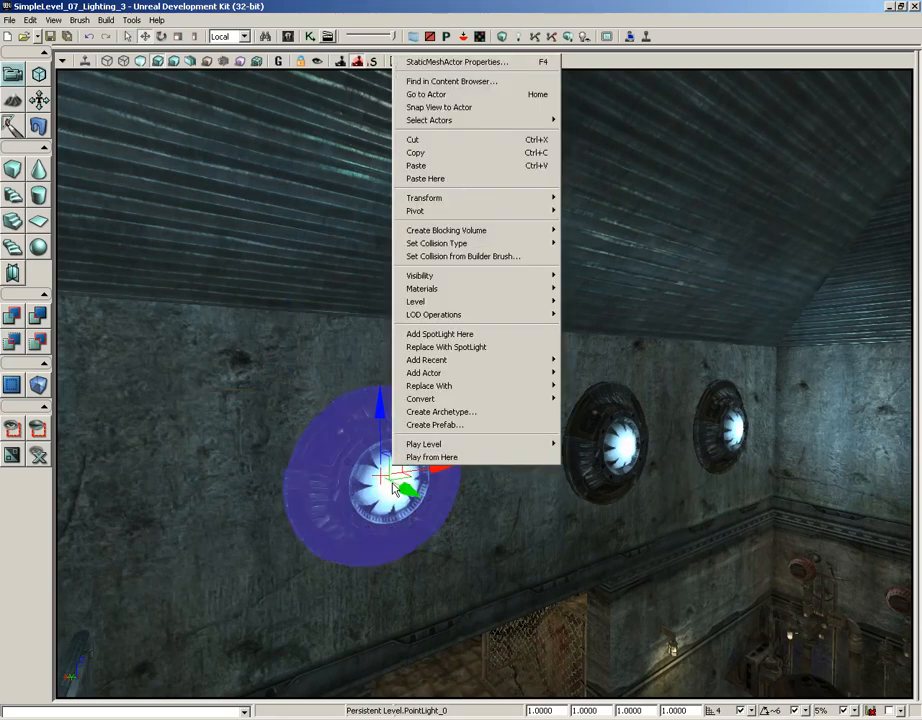
mouse_move(424, 373)
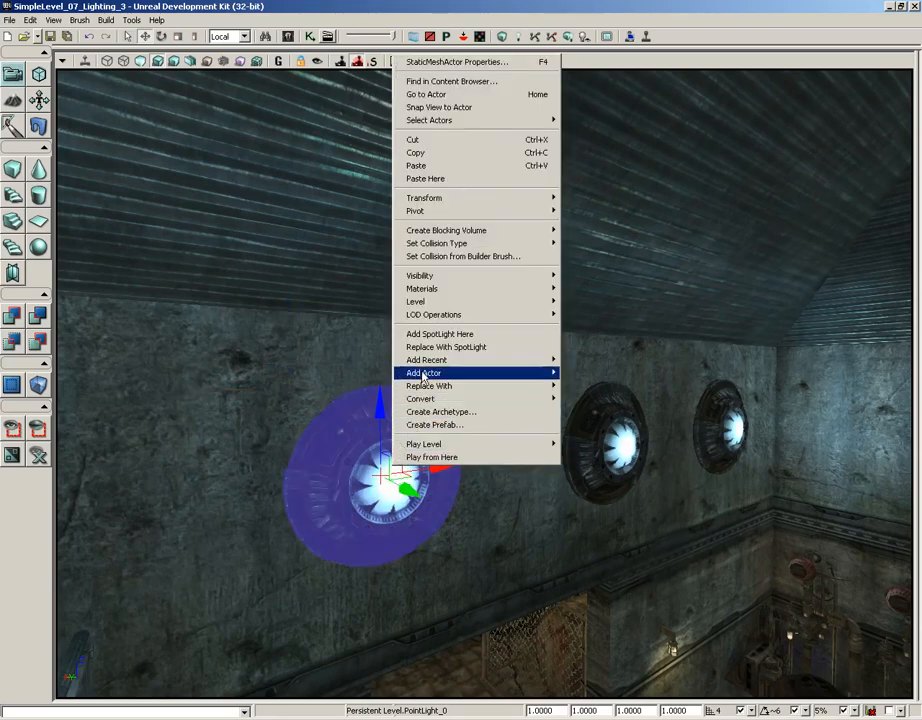
mouse_move(423, 373)
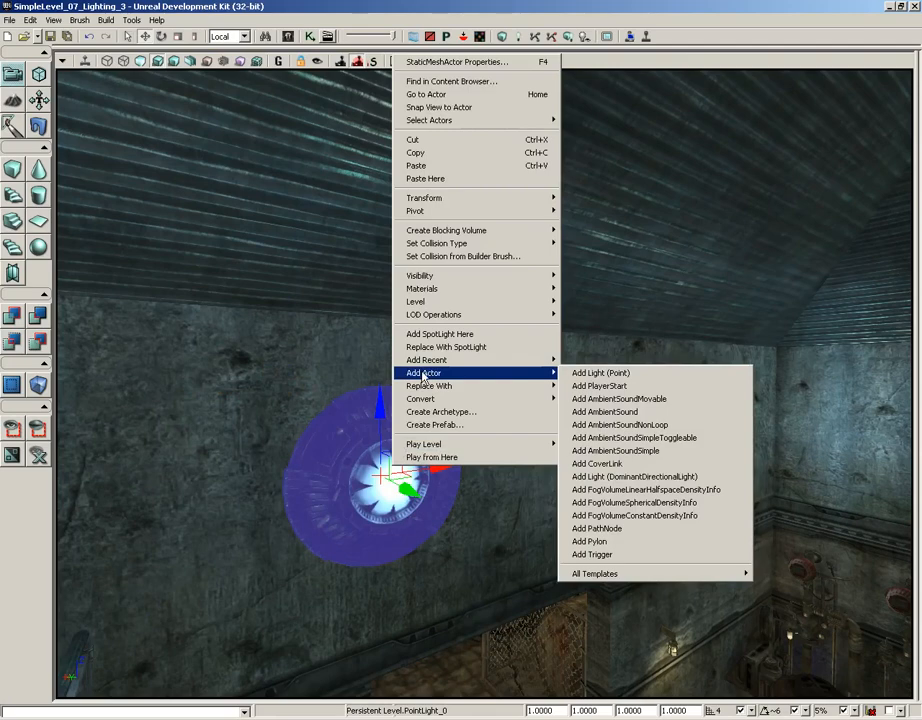
mouse_move(438, 333)
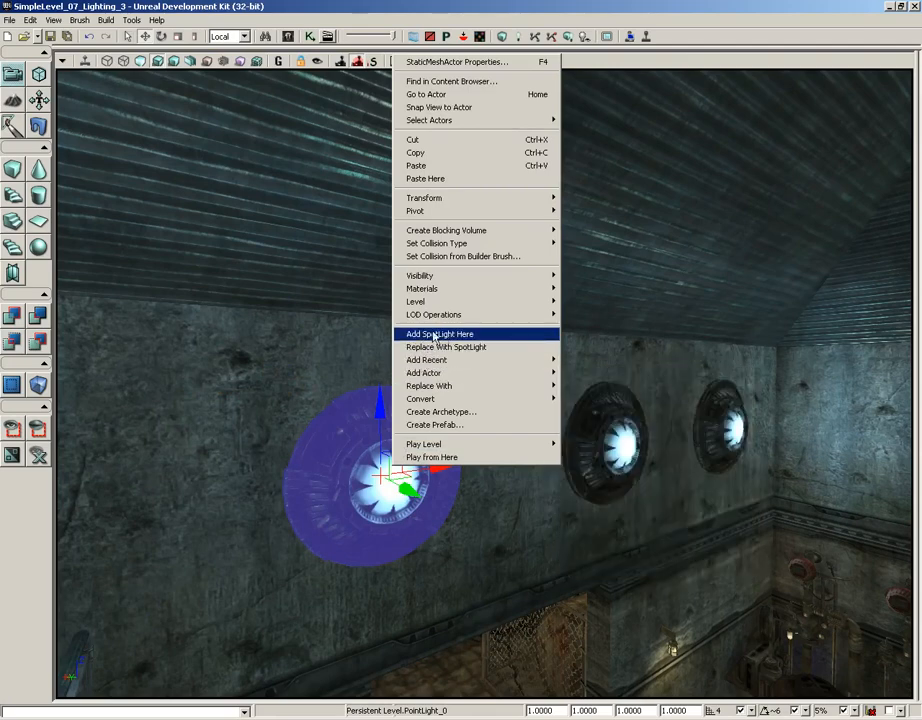
click(438, 333)
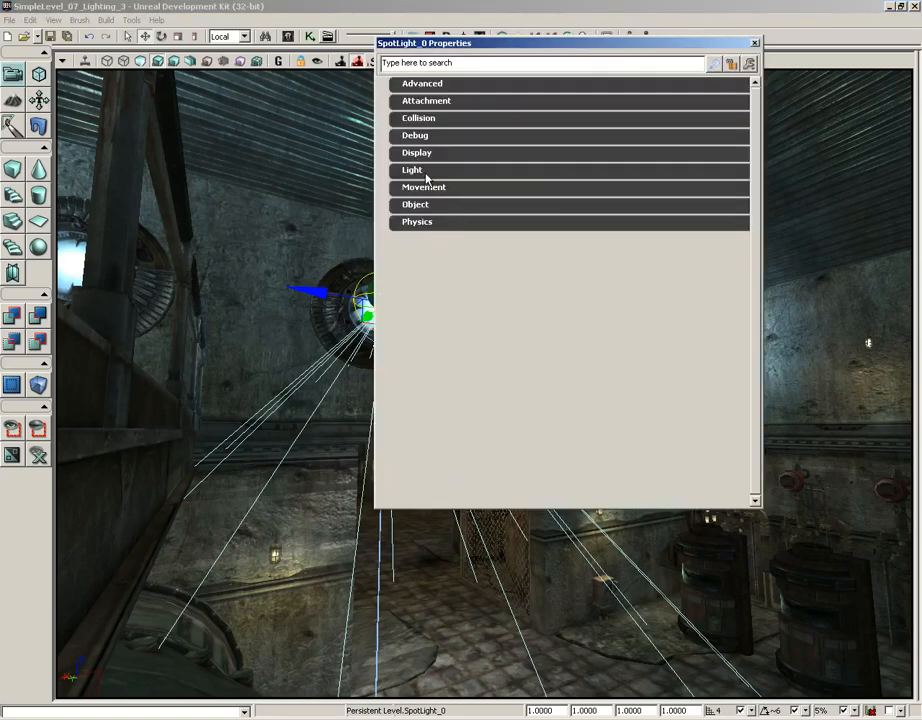
Set the spotlight's Outer Cone Angle to 70
click(412, 169)
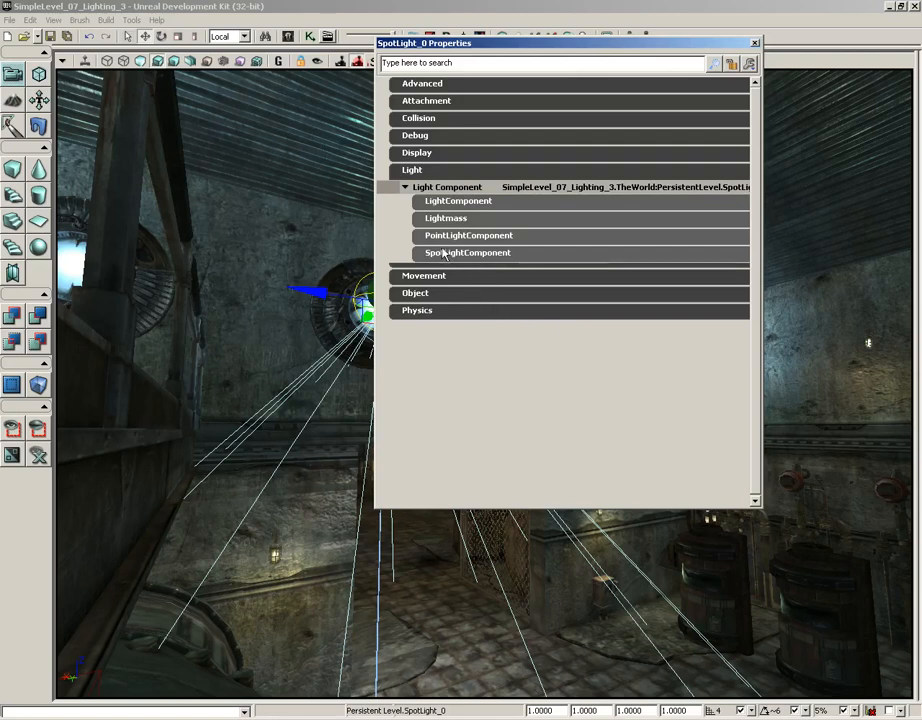
click(467, 252)
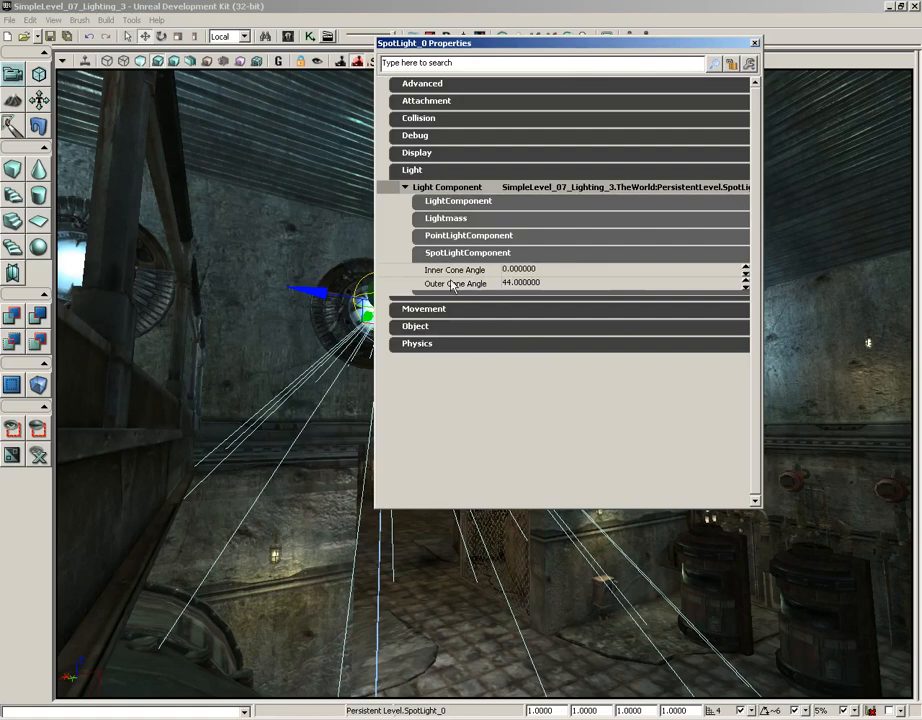
mouse_move(500, 300)
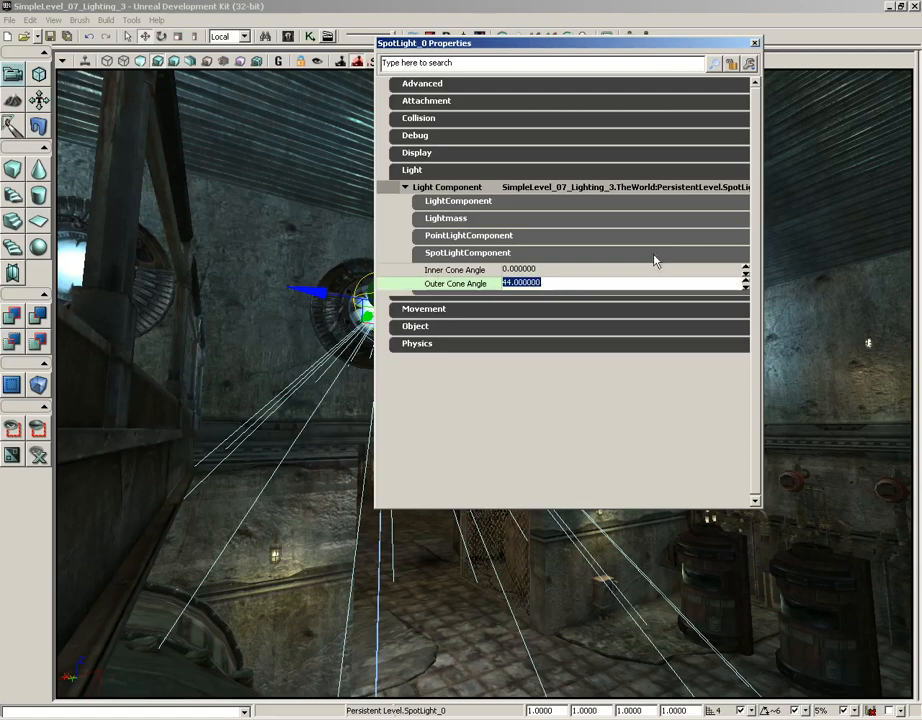
text(70)
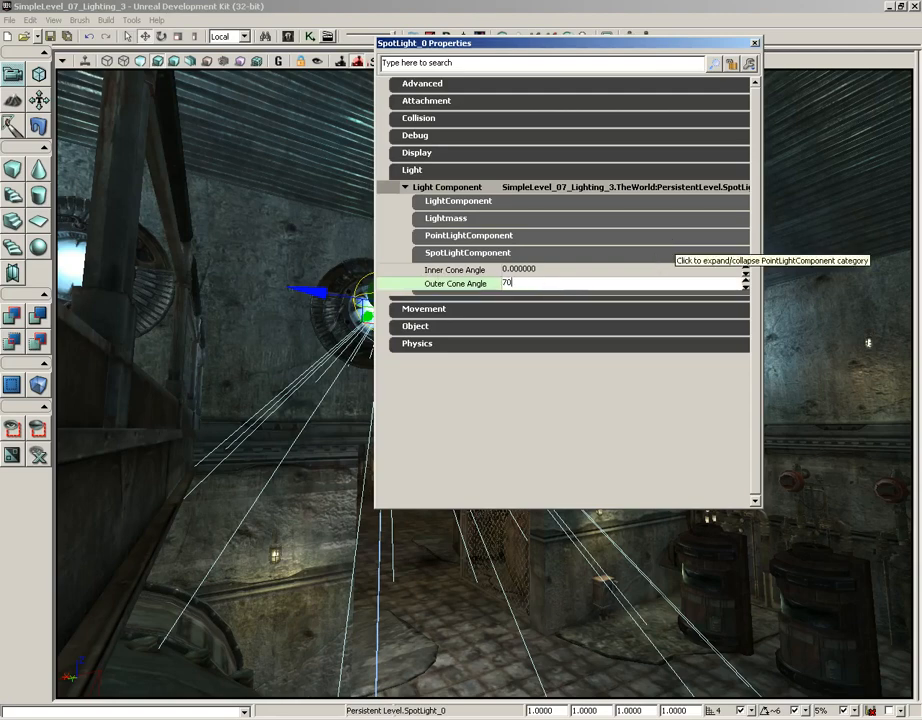
key(Return)
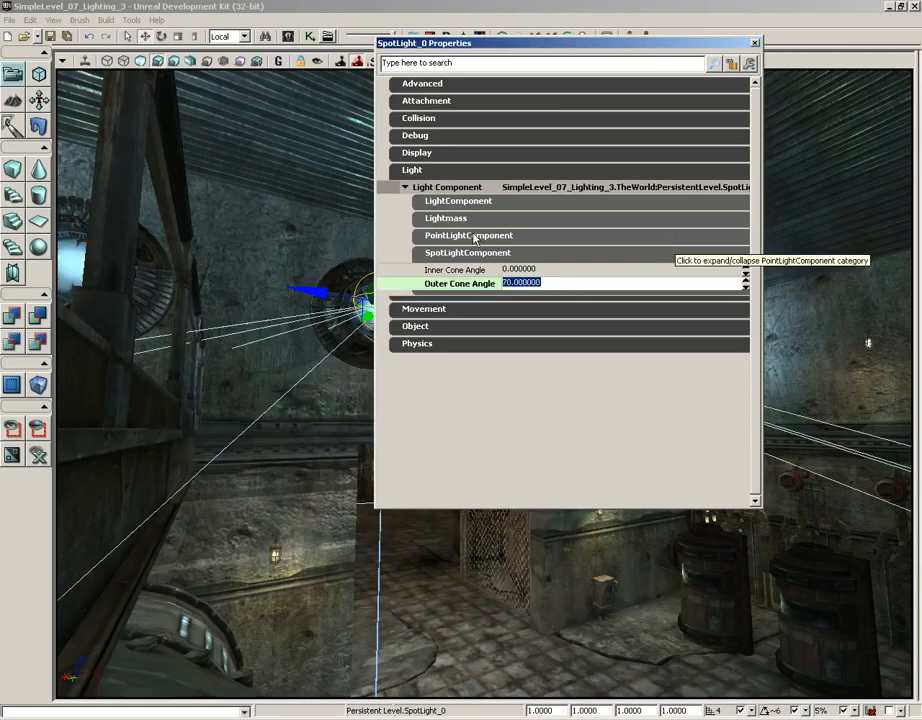
Set the spotlight Radius to 256 and expand the Light Color RGB channels
click(467, 235)
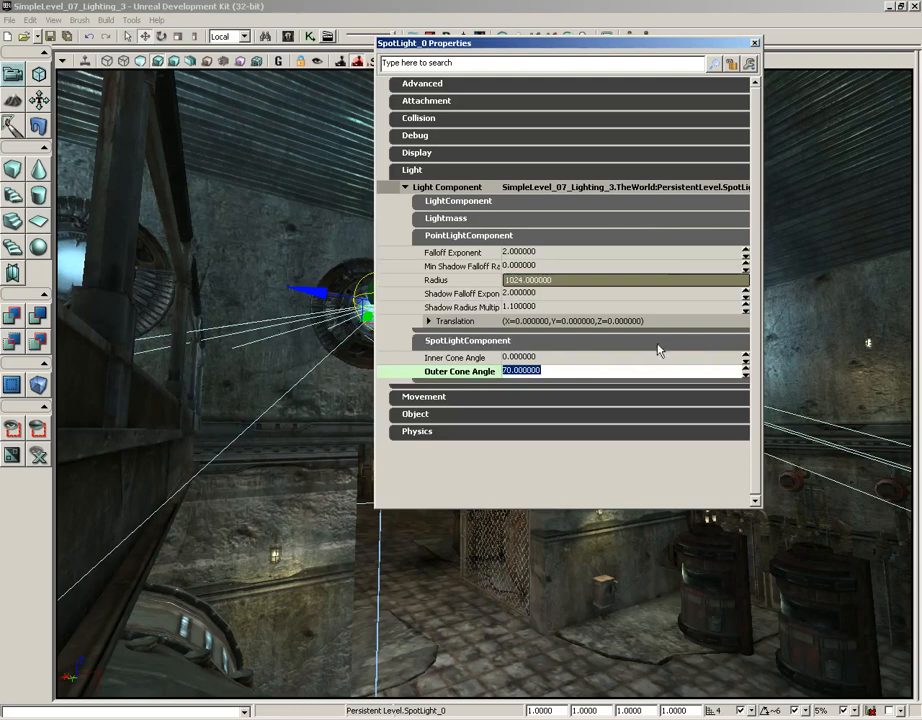
mouse_move(602, 320)
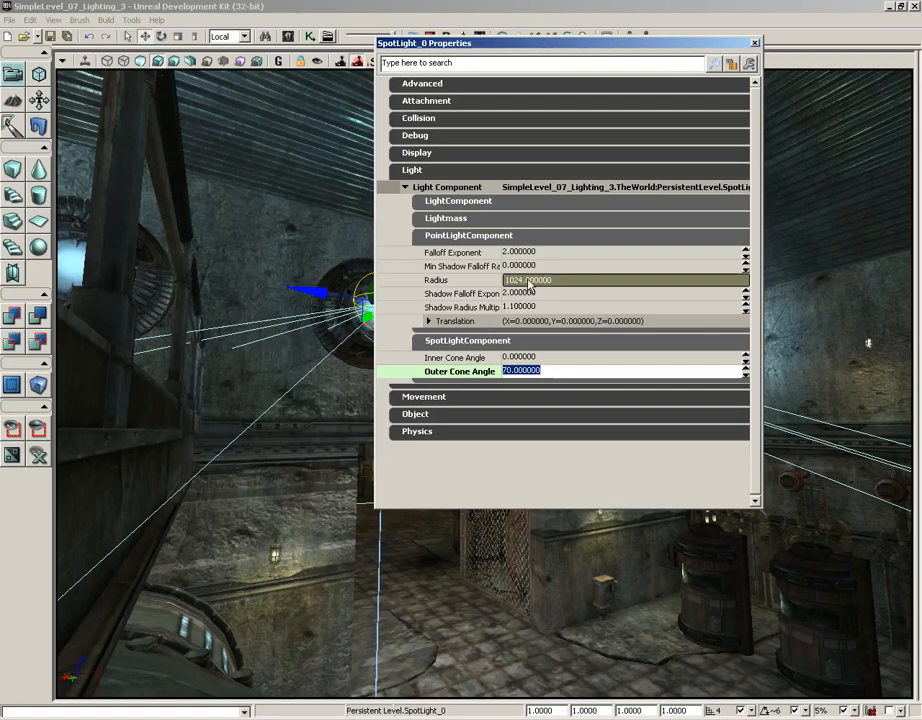
click(538, 279)
text(256.000000)
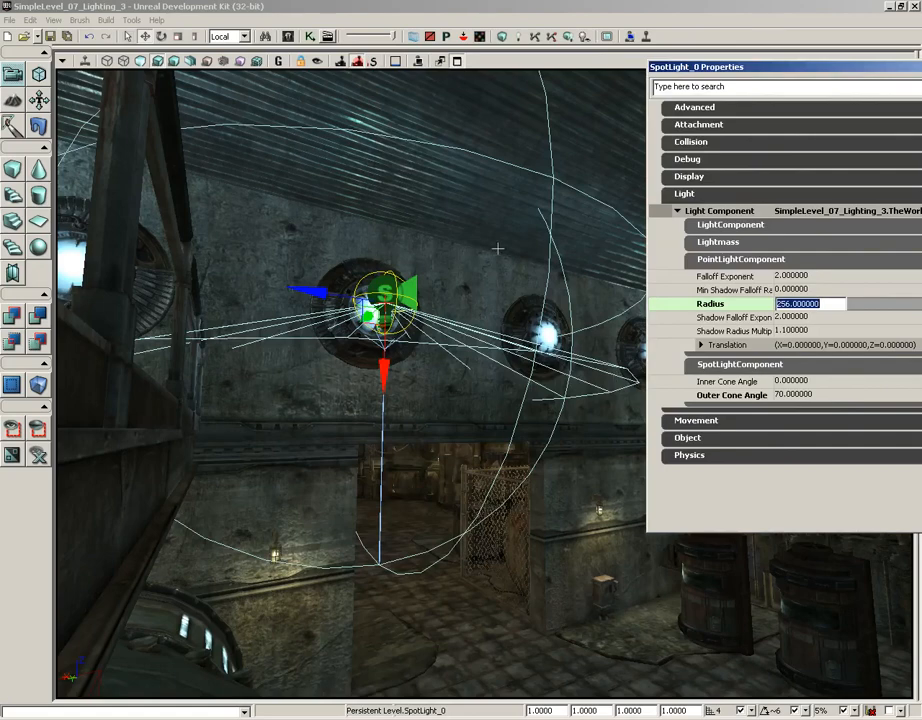
drag(400, 90, 790, 570)
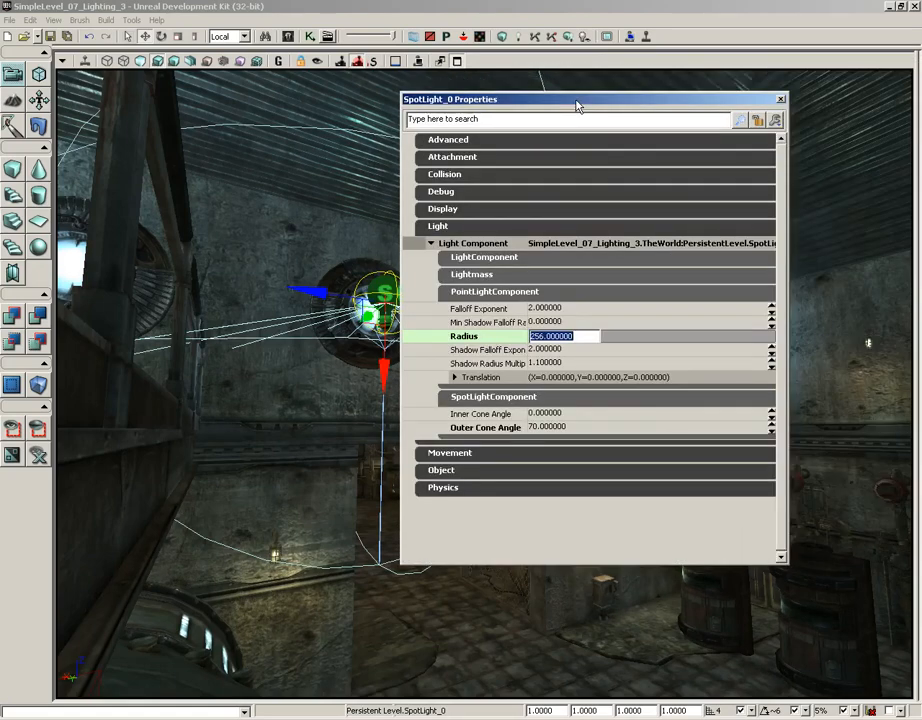
click(494, 291)
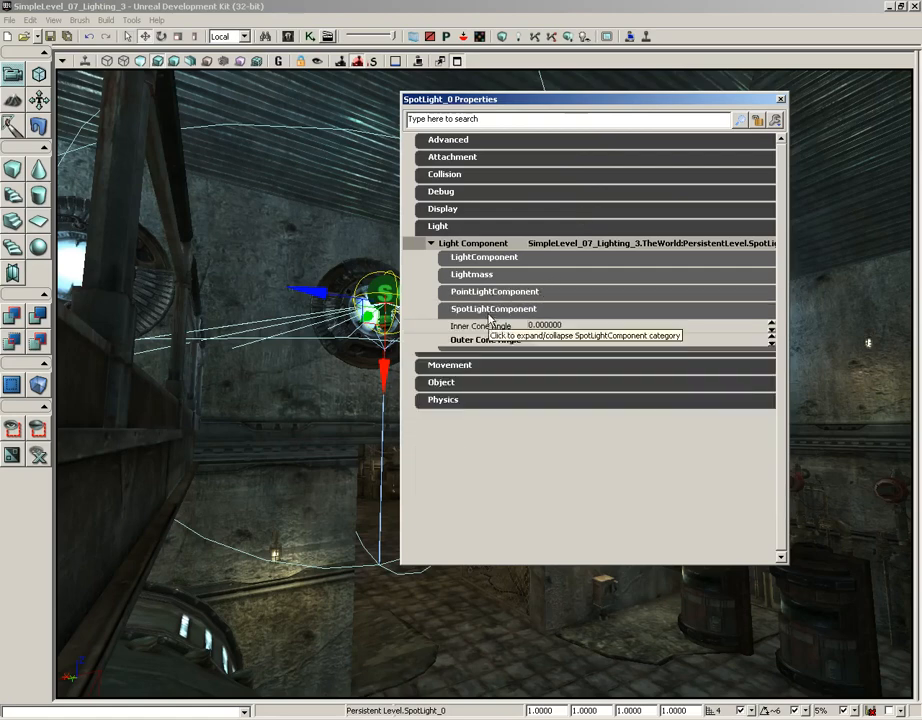
click(484, 257)
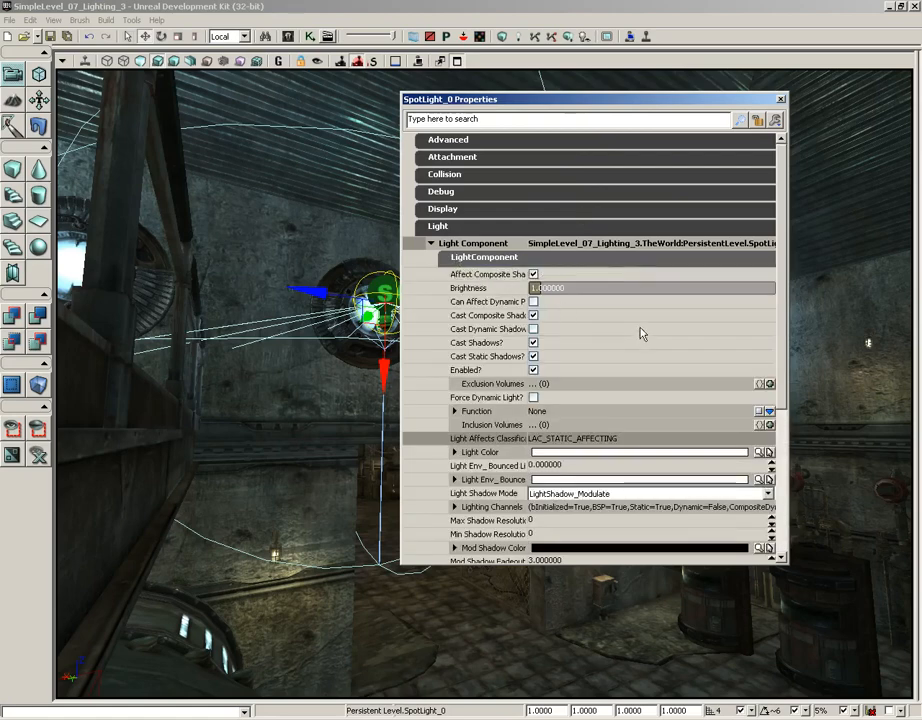
mouse_move(463, 460)
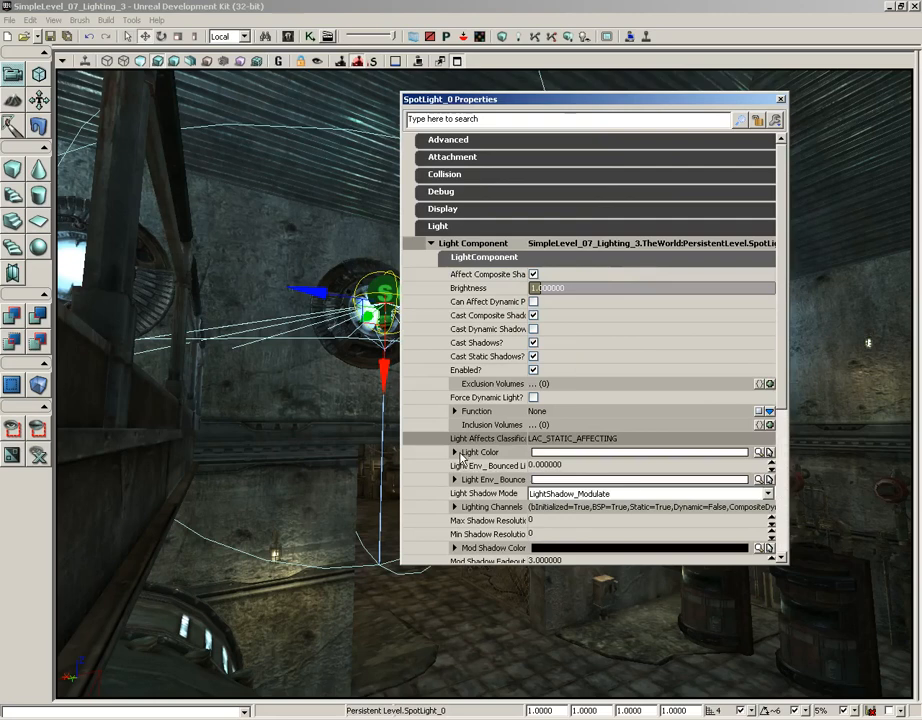
click(456, 451)
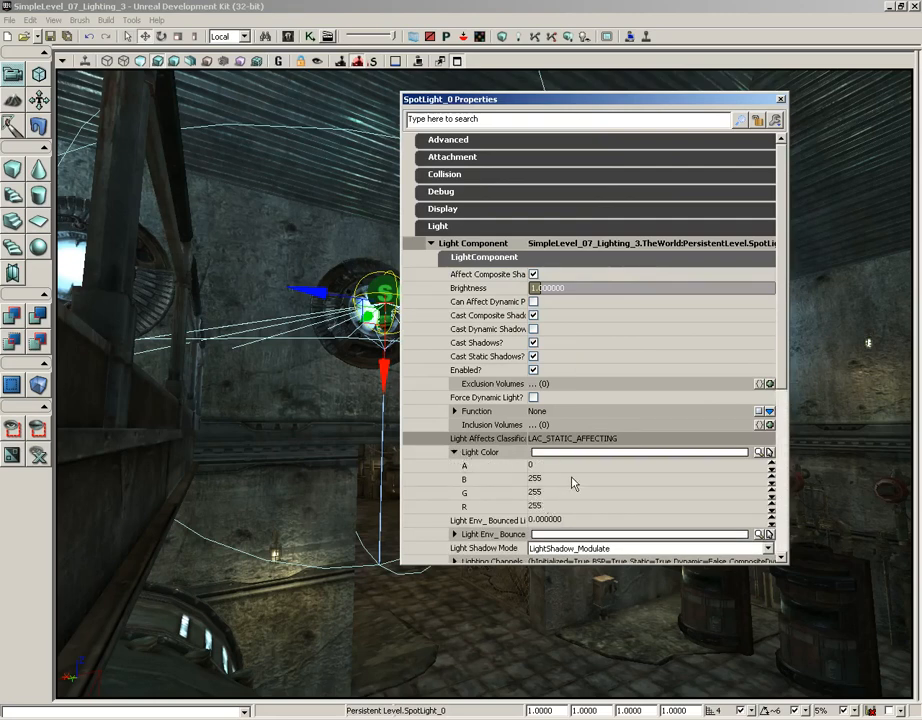
mouse_move(556, 494)
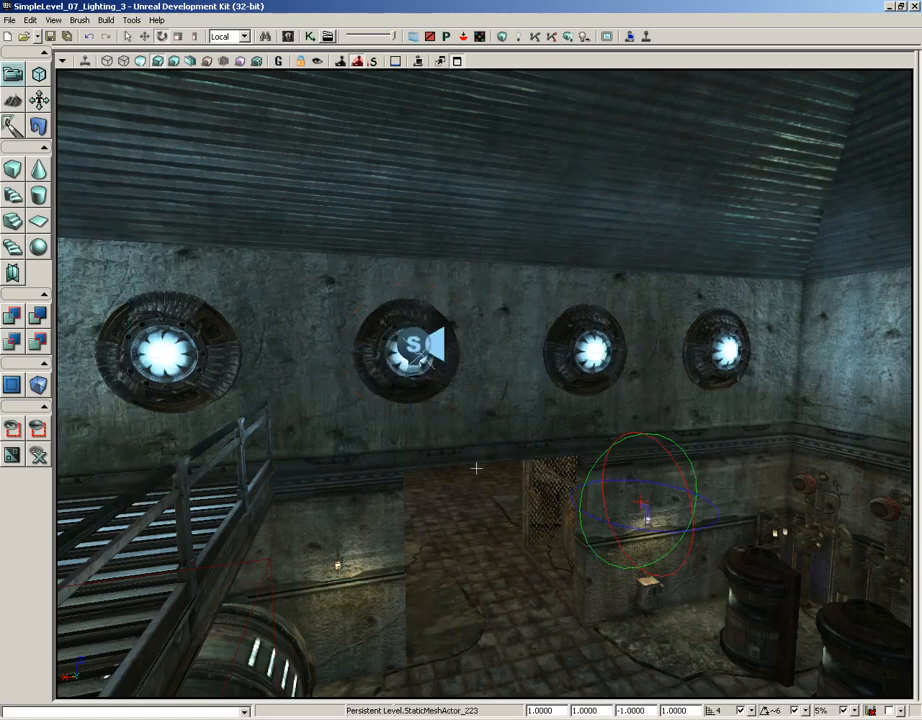
Select SpotLight_0 inside the wall disc in the viewport
click(410, 355)
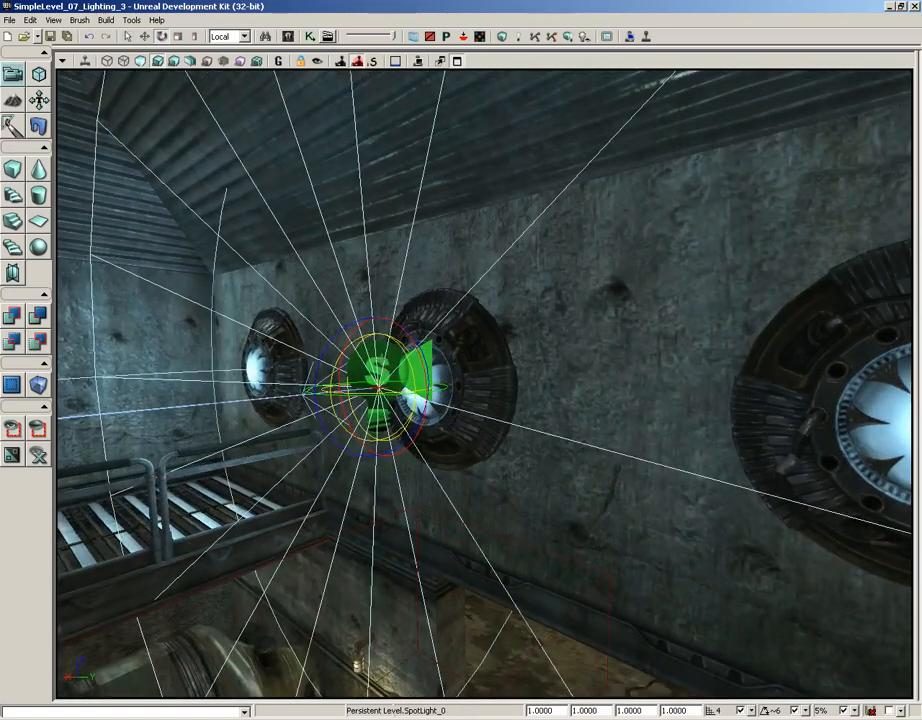
Create archetype SmallBlueSpotlight in Zak_LightPackage, group Spotlights, from SpotLight_0
right_click(378, 360)
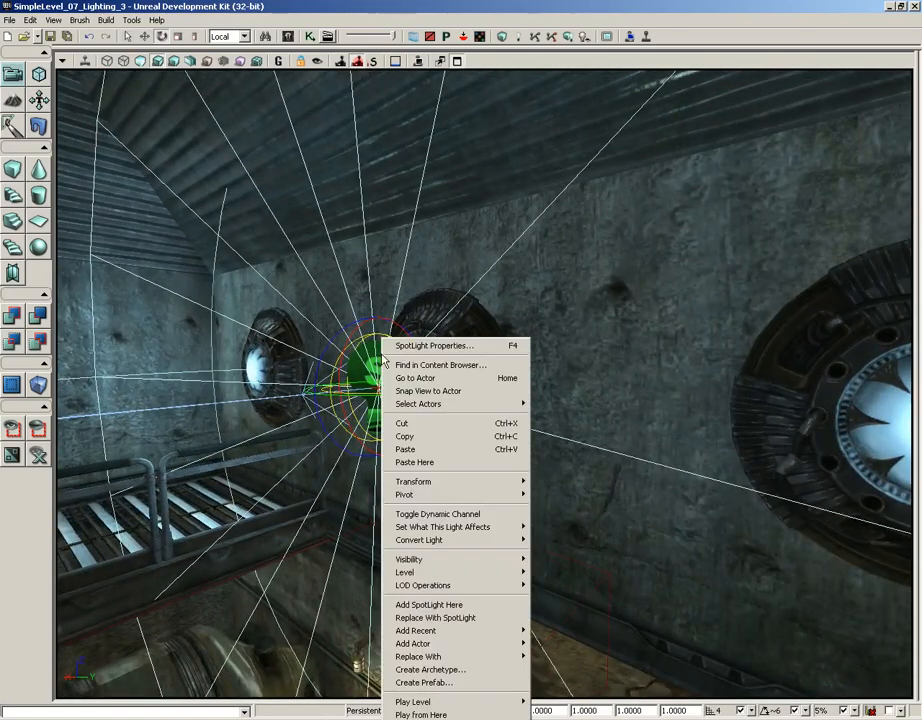
mouse_move(429, 669)
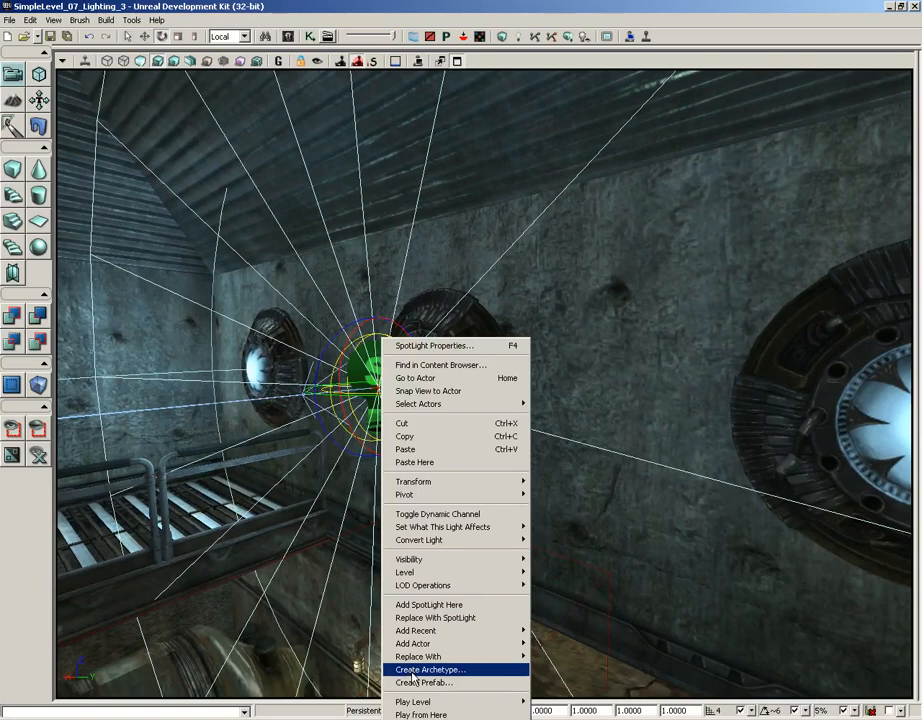
click(428, 669)
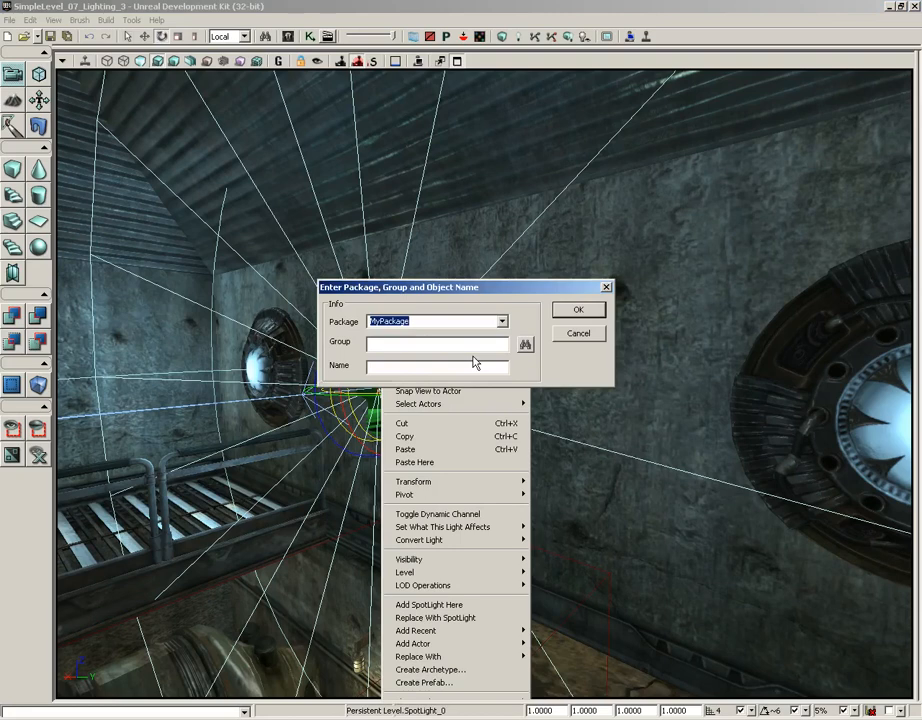
text(z)
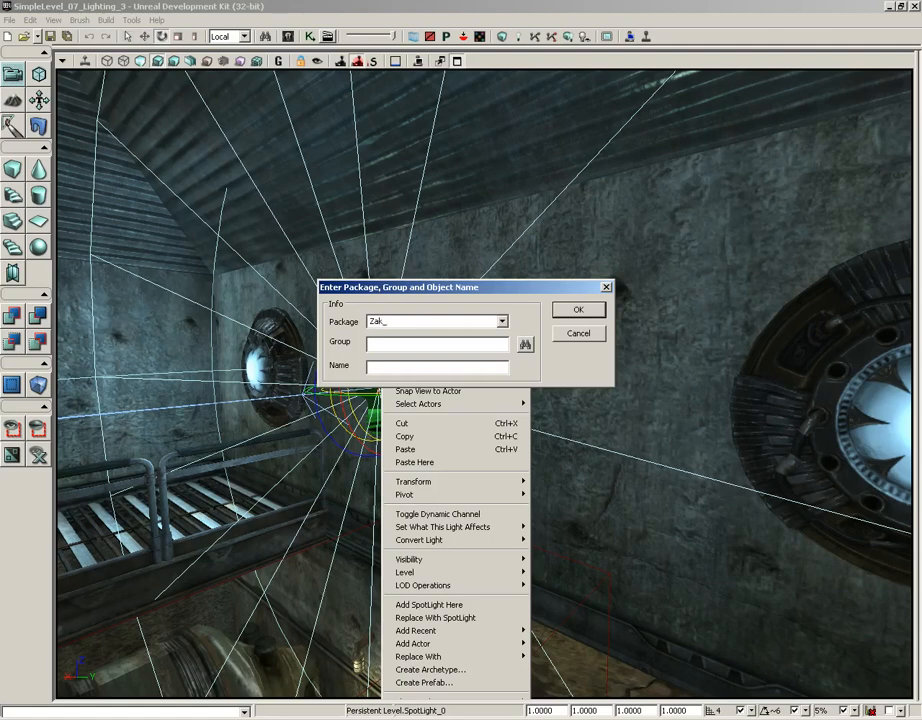
text(LightPackage)
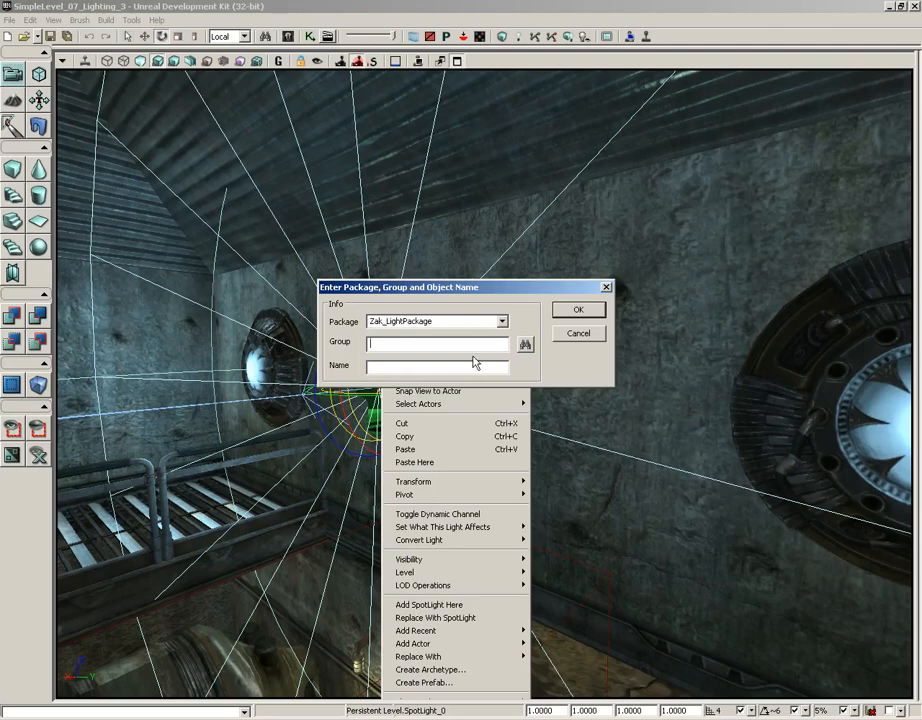
text(Spotlights)
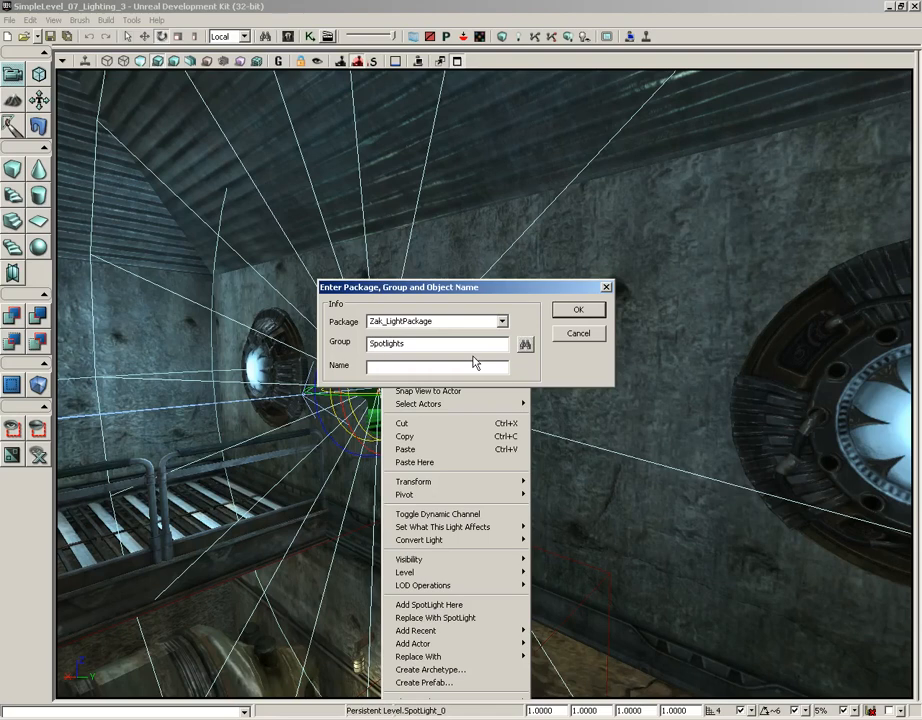
text(SmallBlueSpo)
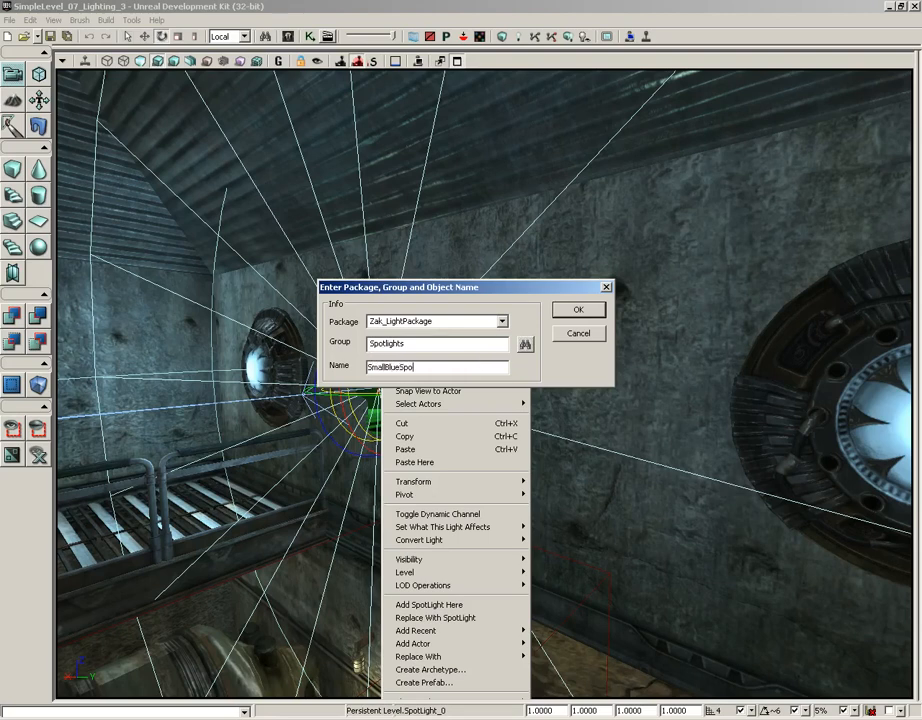
text(tlight)
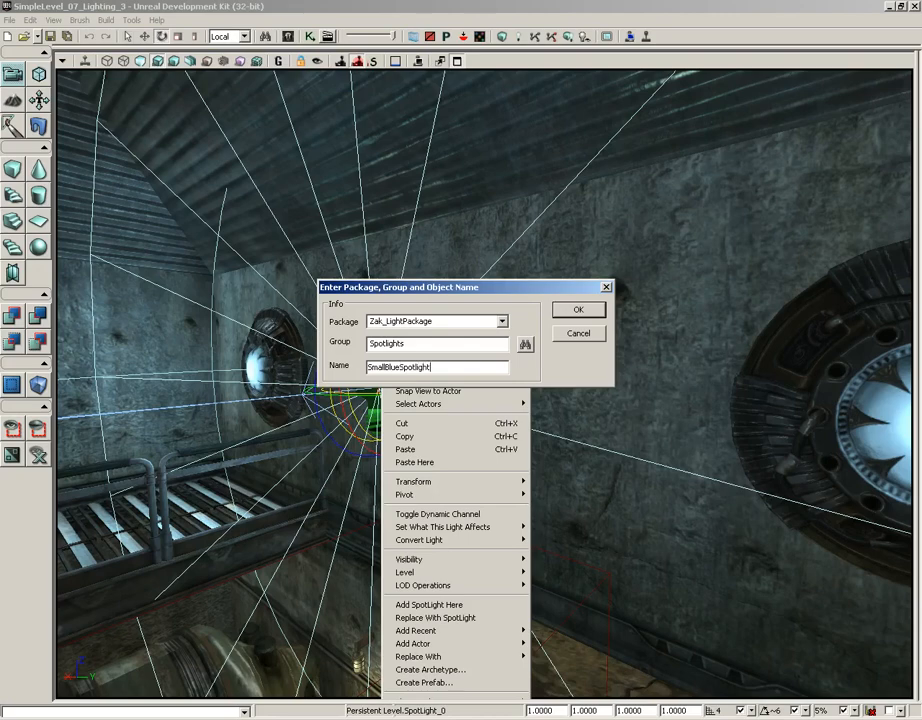
click(578, 309)
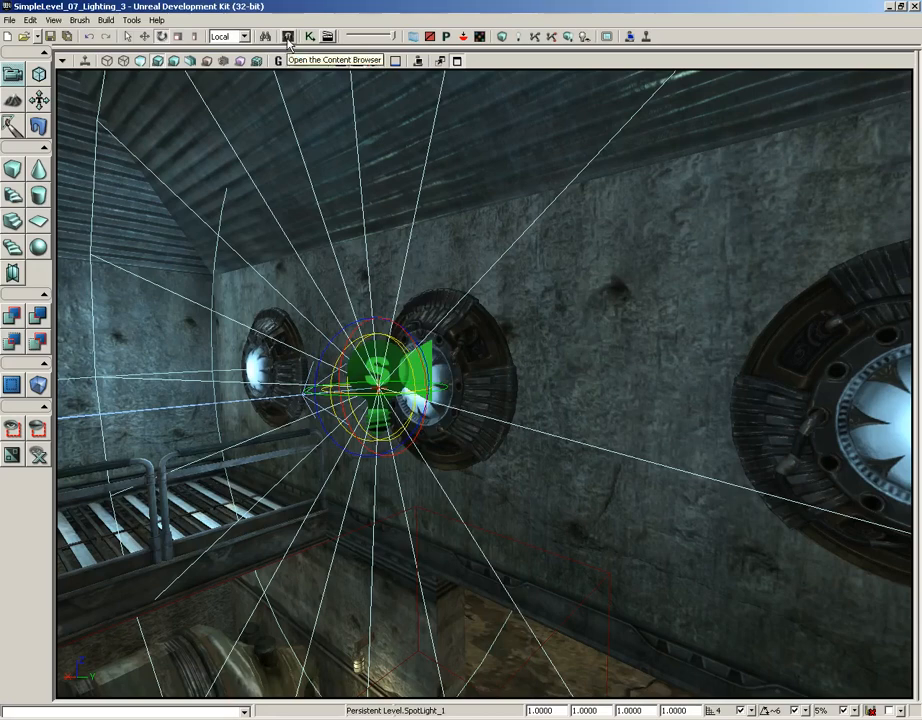
Open the Content Browser to locate the SmallBlueSpotlight archetype
click(288, 37)
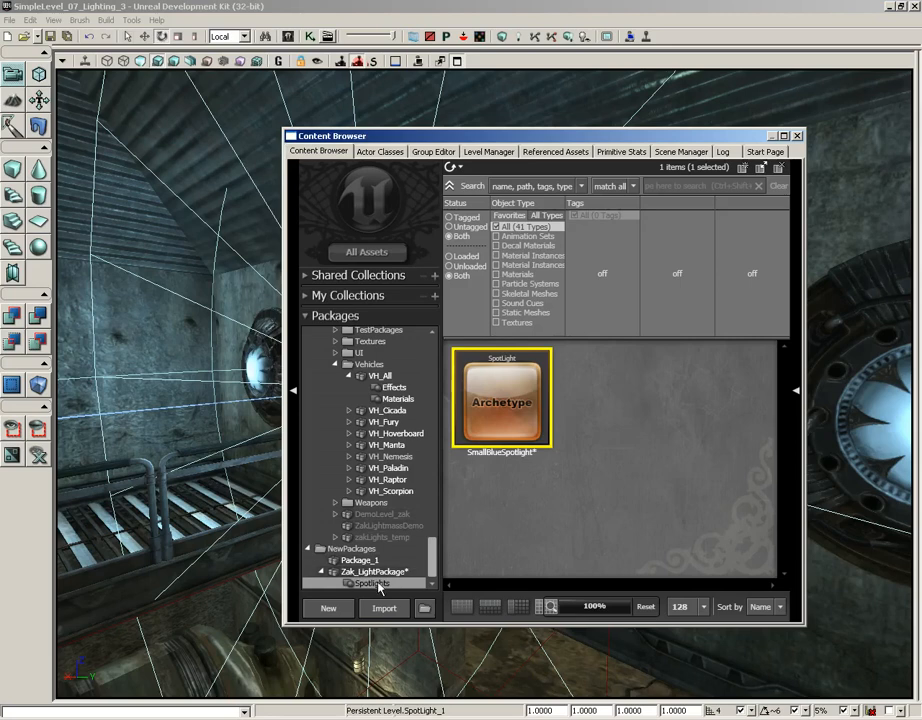
mouse_move(510, 405)
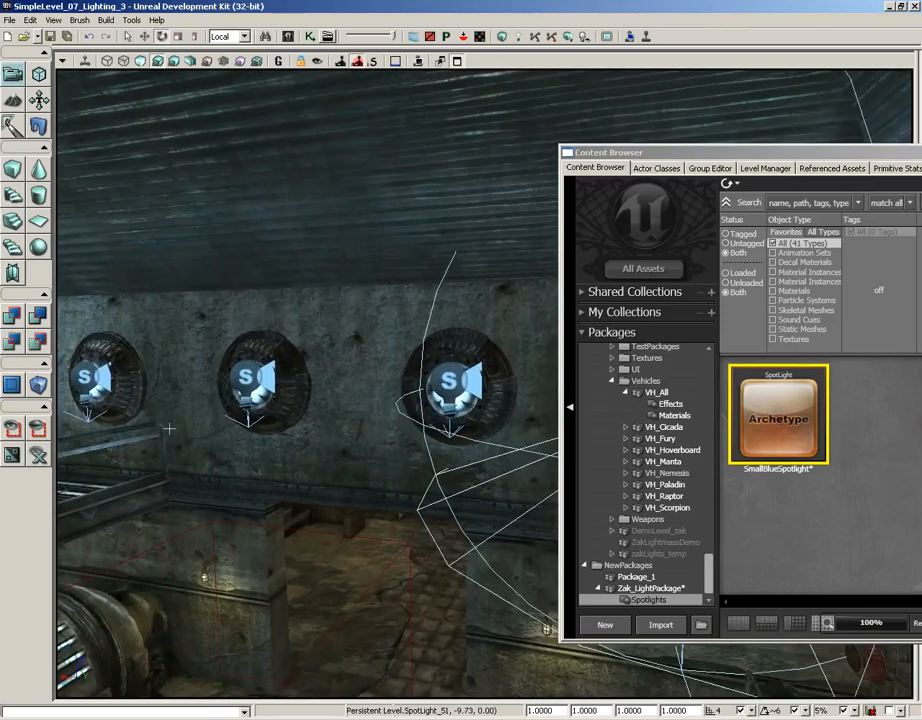
Select another wall disc and move its SmallBlueSpotlight instance into place
click(455, 380)
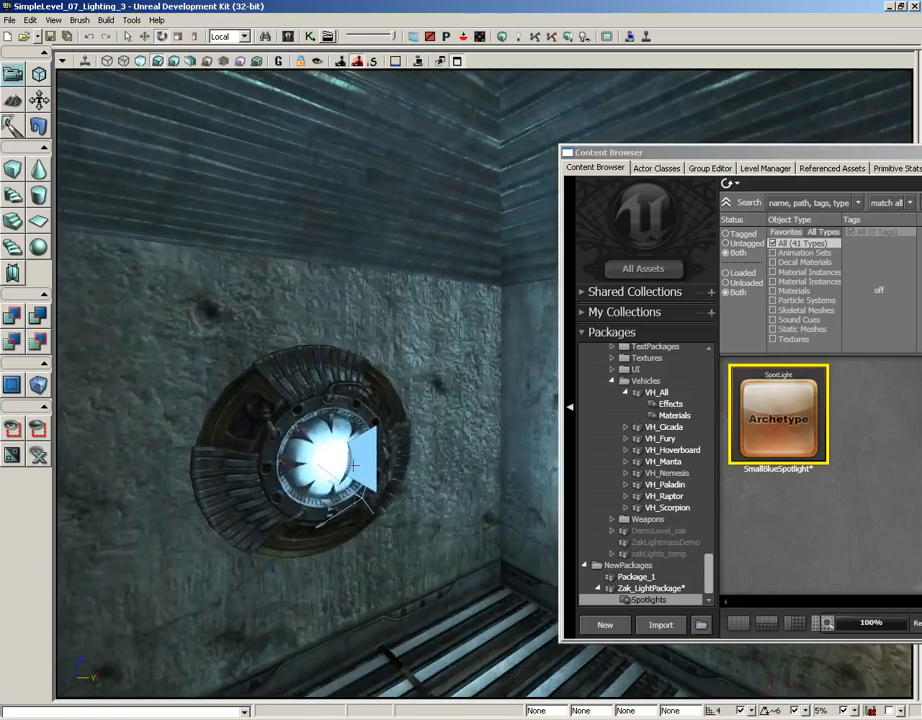
click(325, 475)
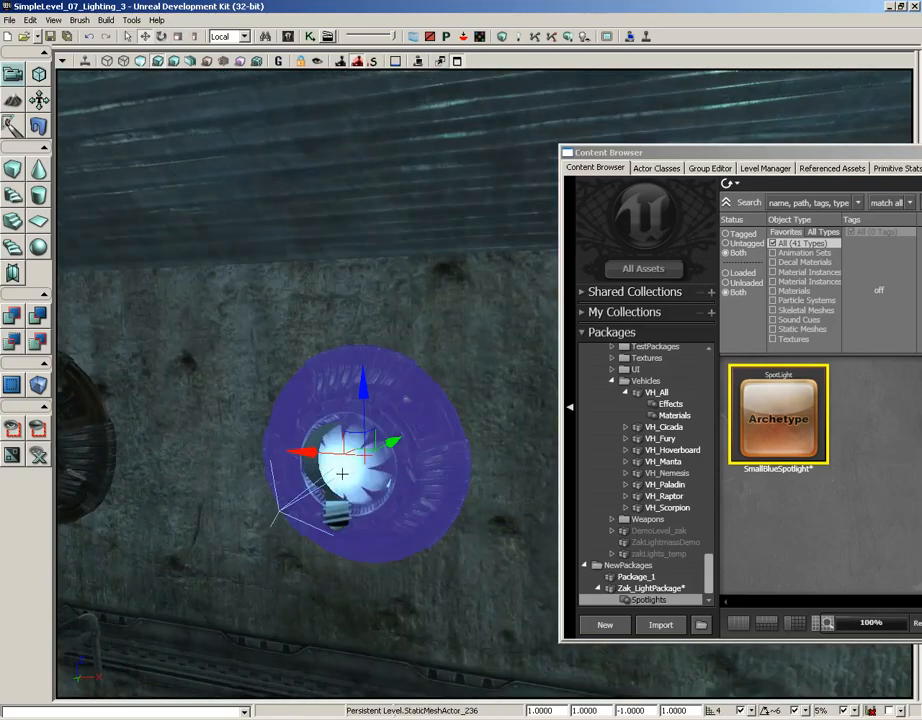
click(345, 470)
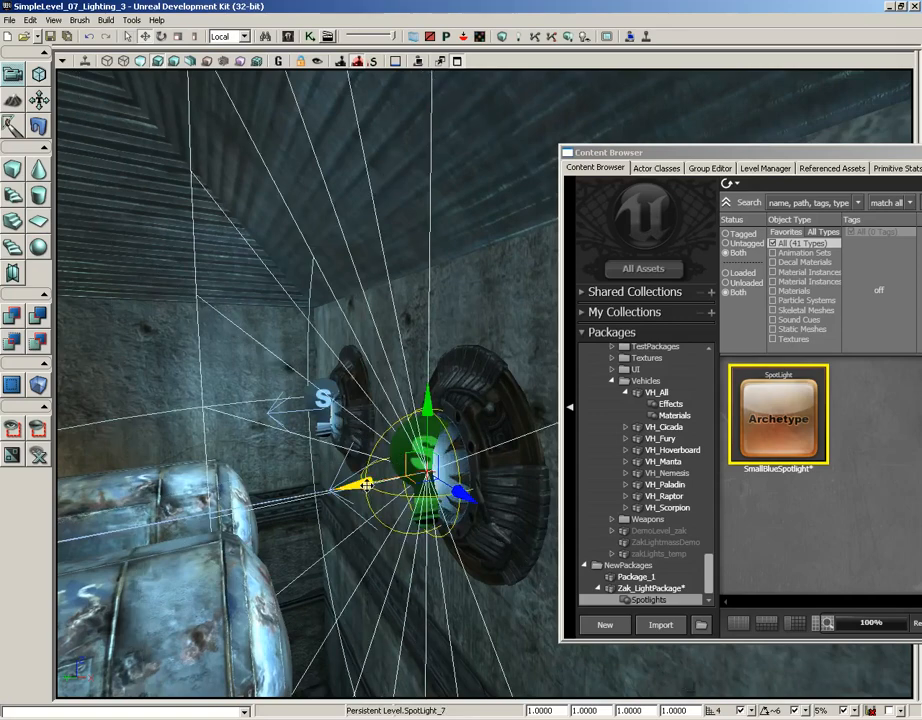
drag(365, 485, 255, 415)
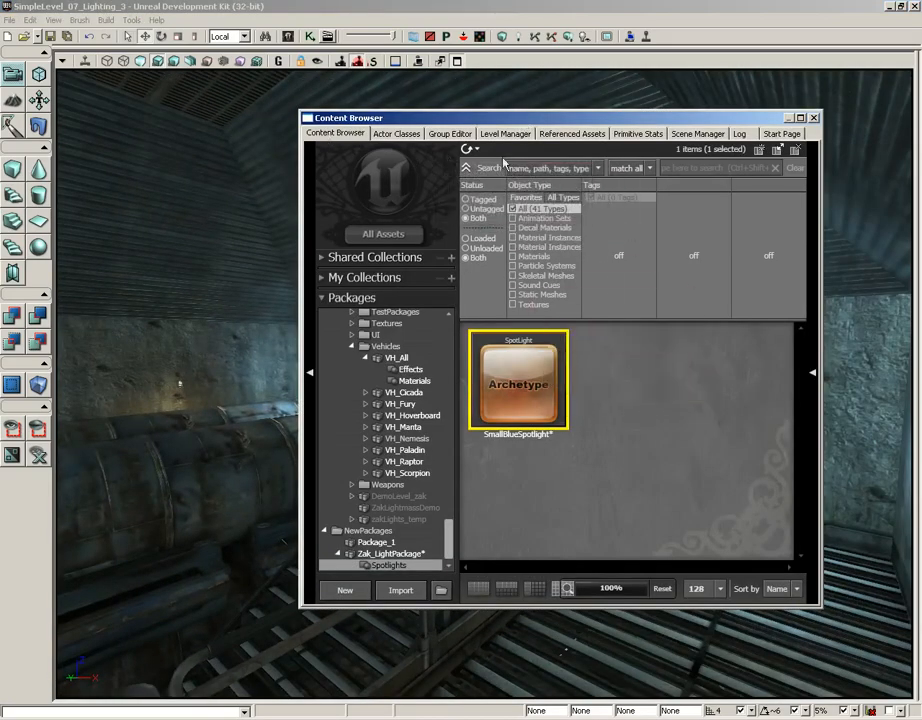
mouse_move(518, 384)
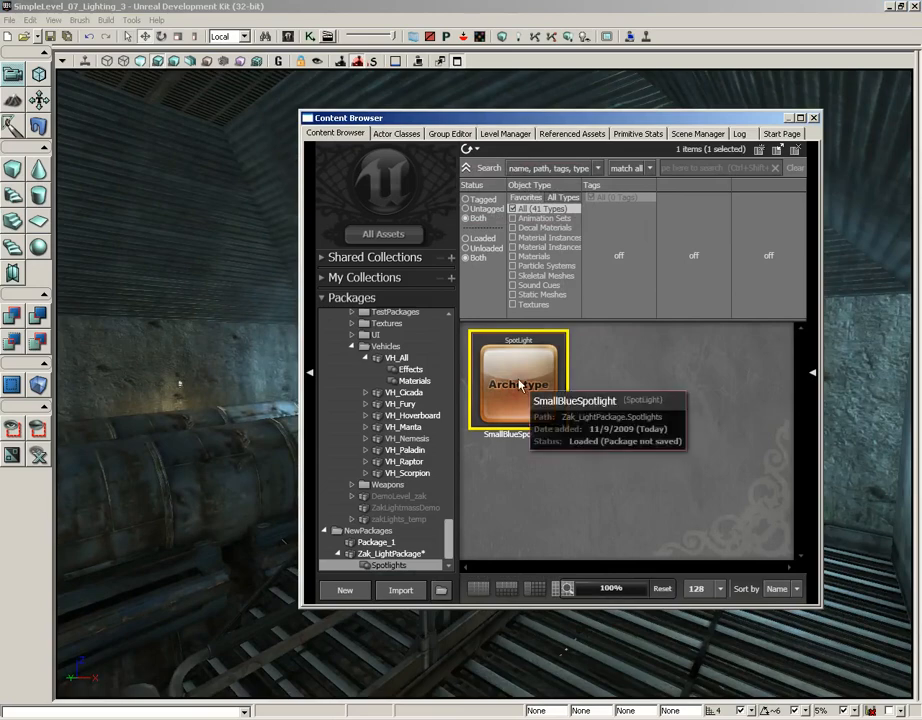
Double-click the SmallBlueSpotlight thumbnail to open the archetype's Properties
double_click(518, 382)
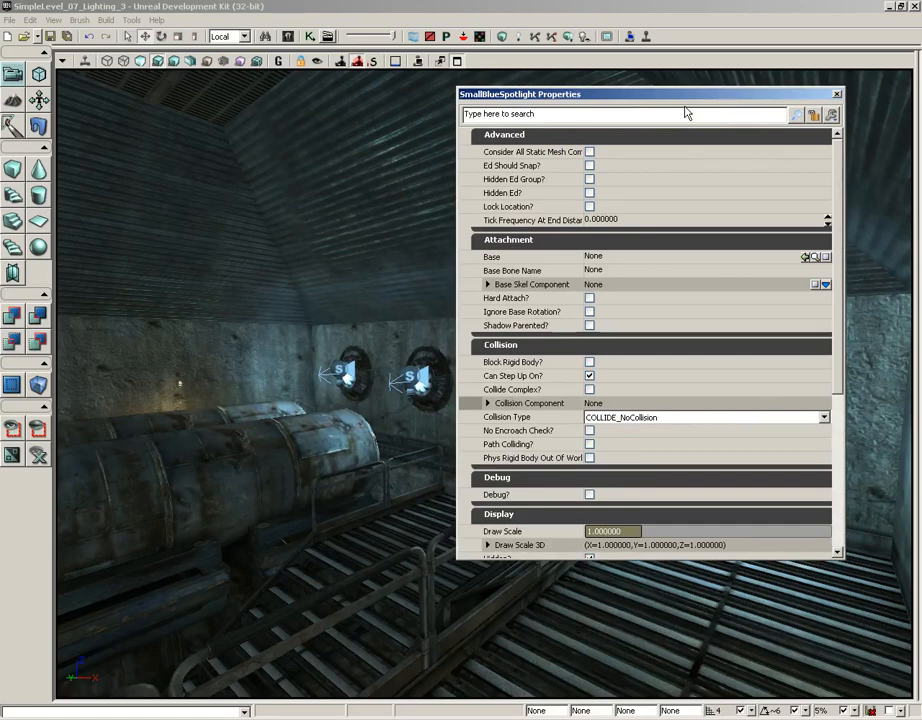
Collapse the archetype's property categories and expand Light Component down to Light Color
click(504, 134)
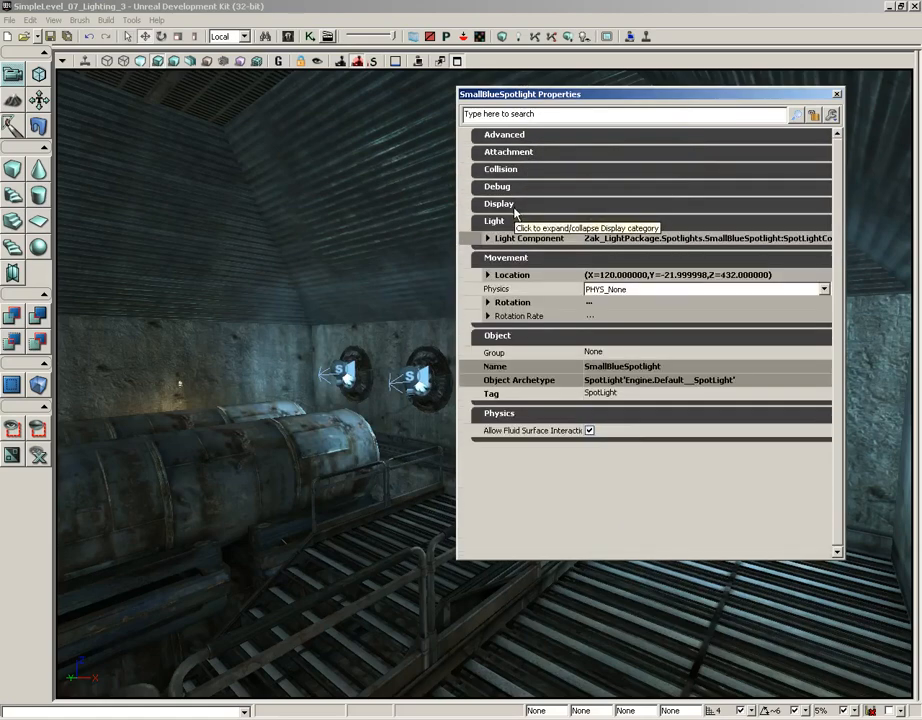
click(506, 257)
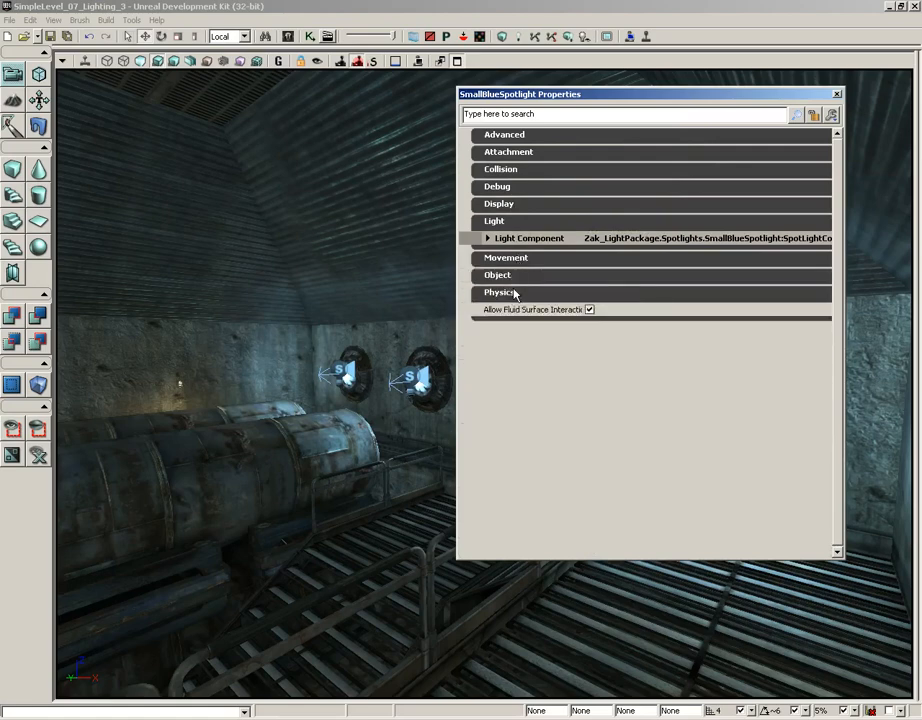
click(487, 238)
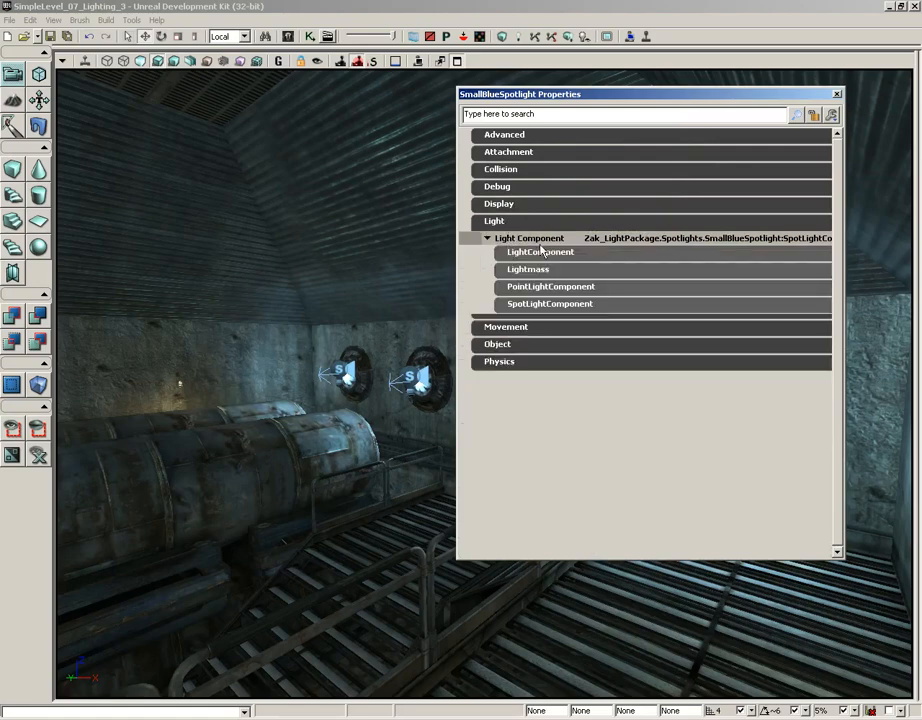
click(540, 251)
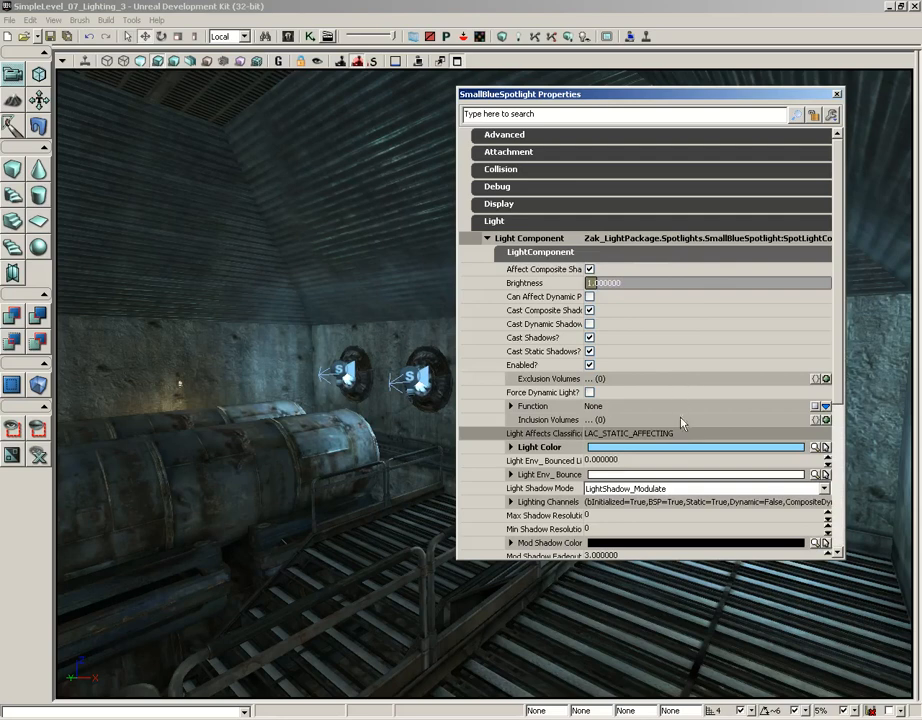
click(511, 447)
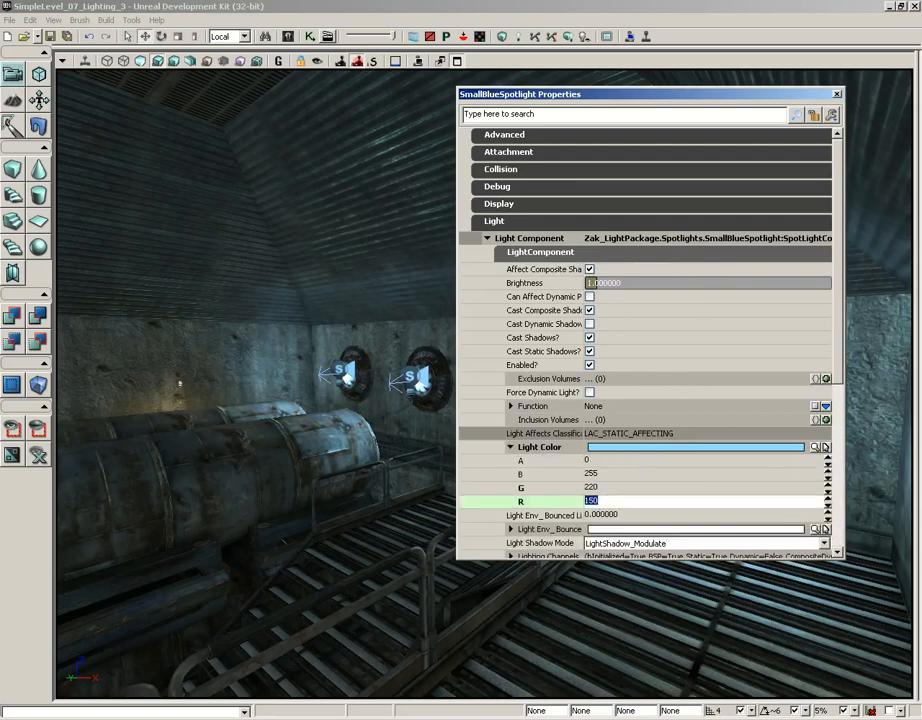
Set the light colour's red value to 255, then back to 150
text(255)
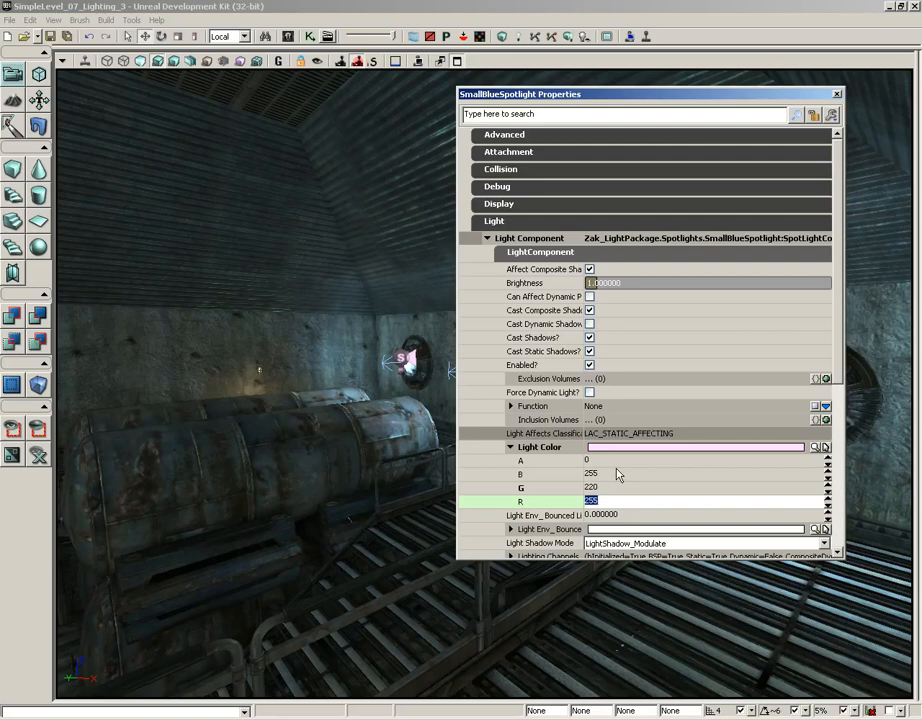
text(150)
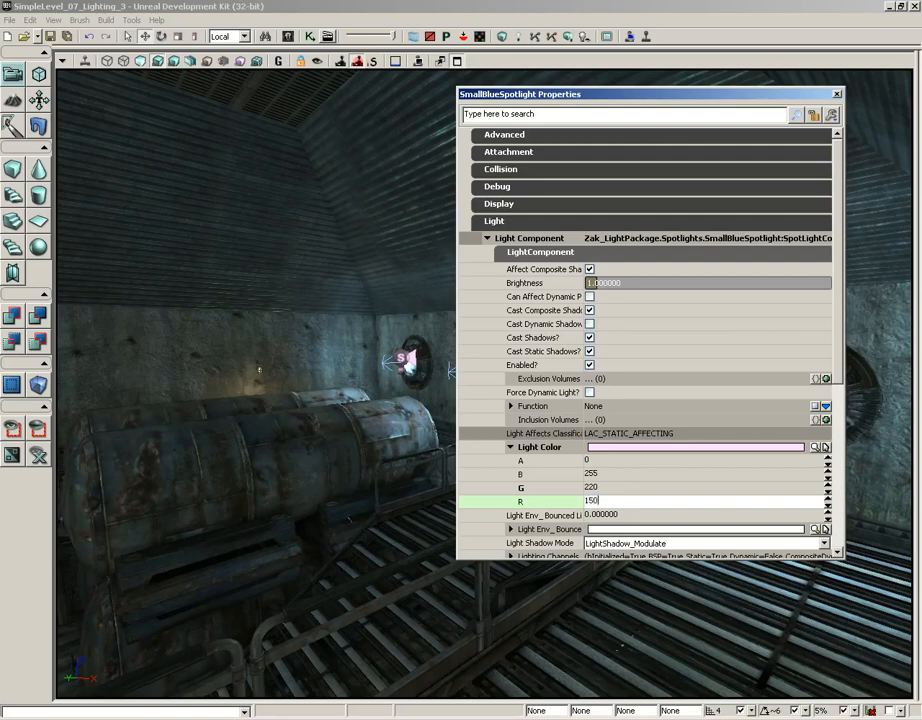
triple_click(595, 501)
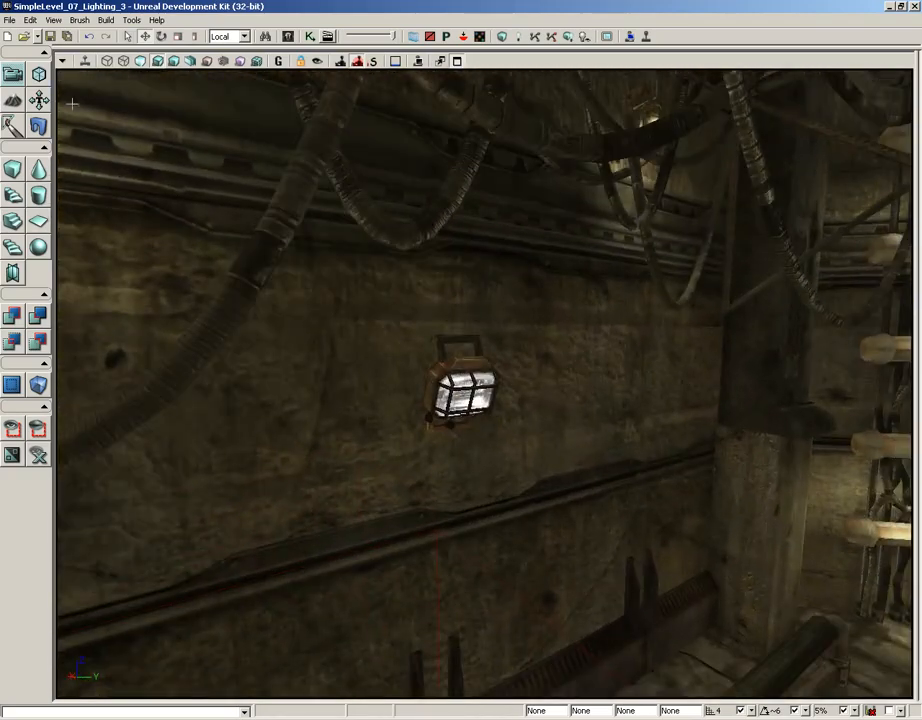
mouse_move(86, 61)
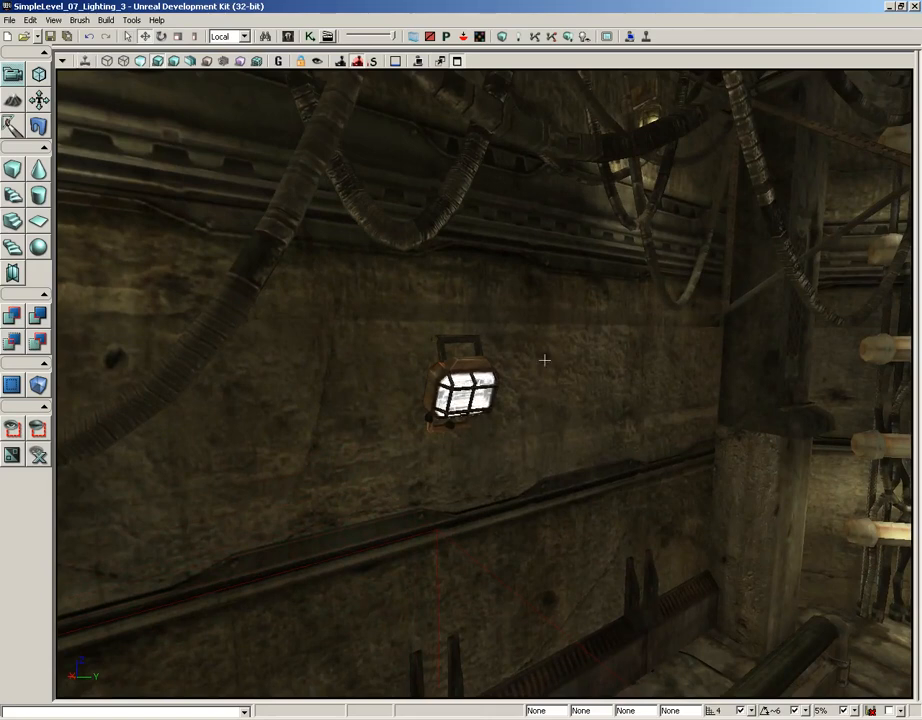
mouse_move(495, 353)
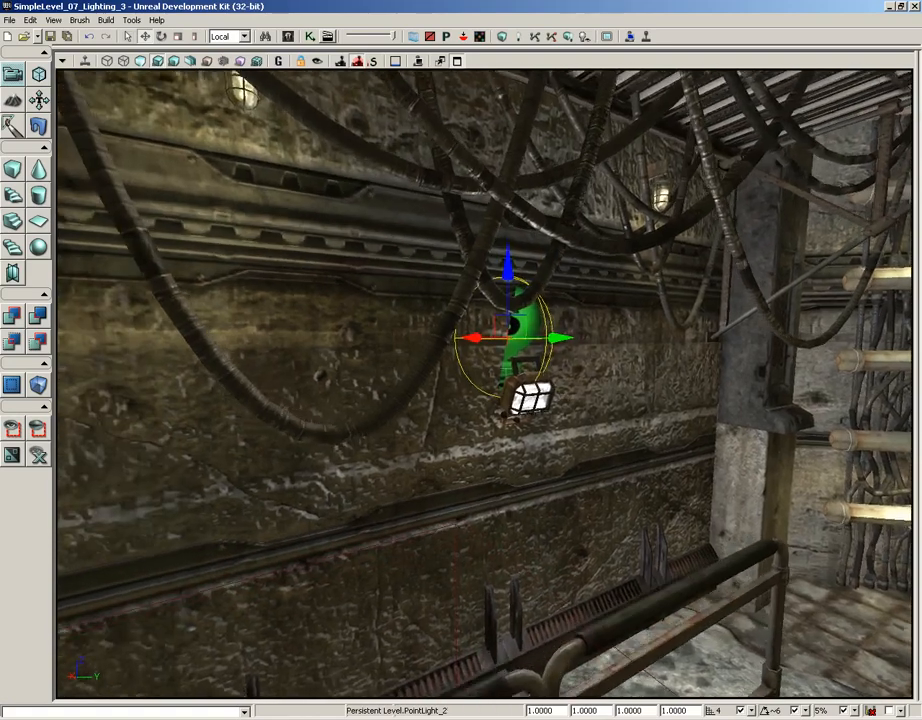
Drag in the viewport at the caged wall lamp where PointLight_2 is placed
drag(510, 340, 543, 420)
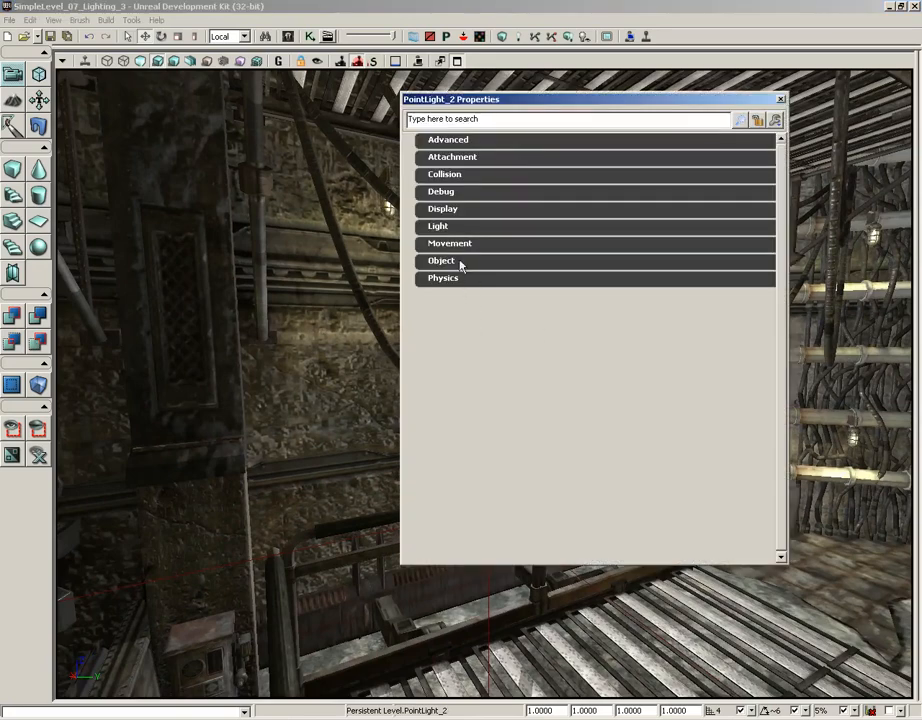
Expand PointLightComponent, drag PointLight_2's Radius value, and look across the room
click(437, 226)
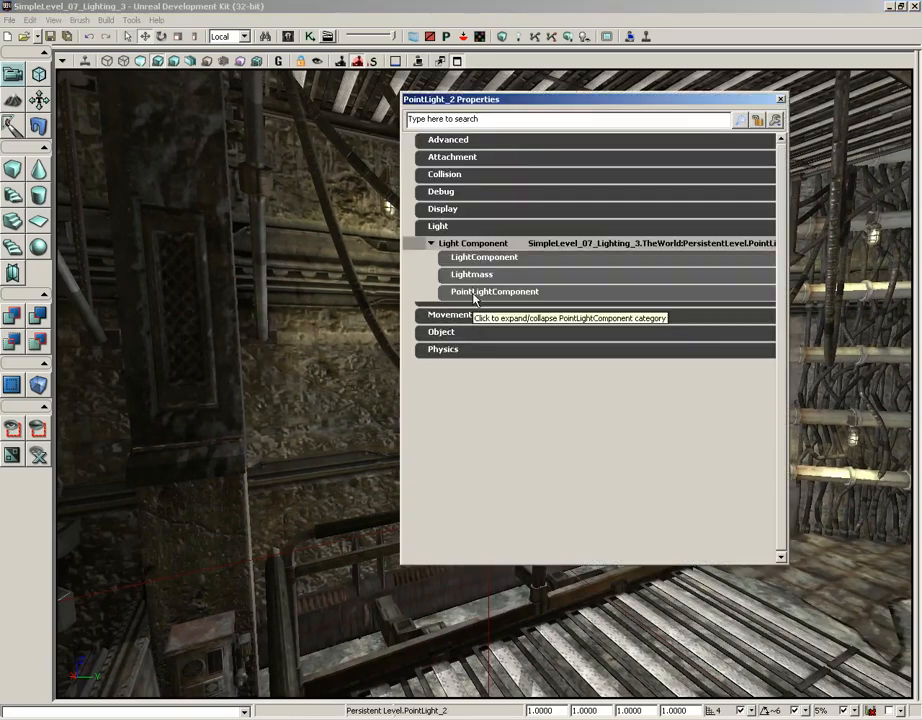
click(494, 291)
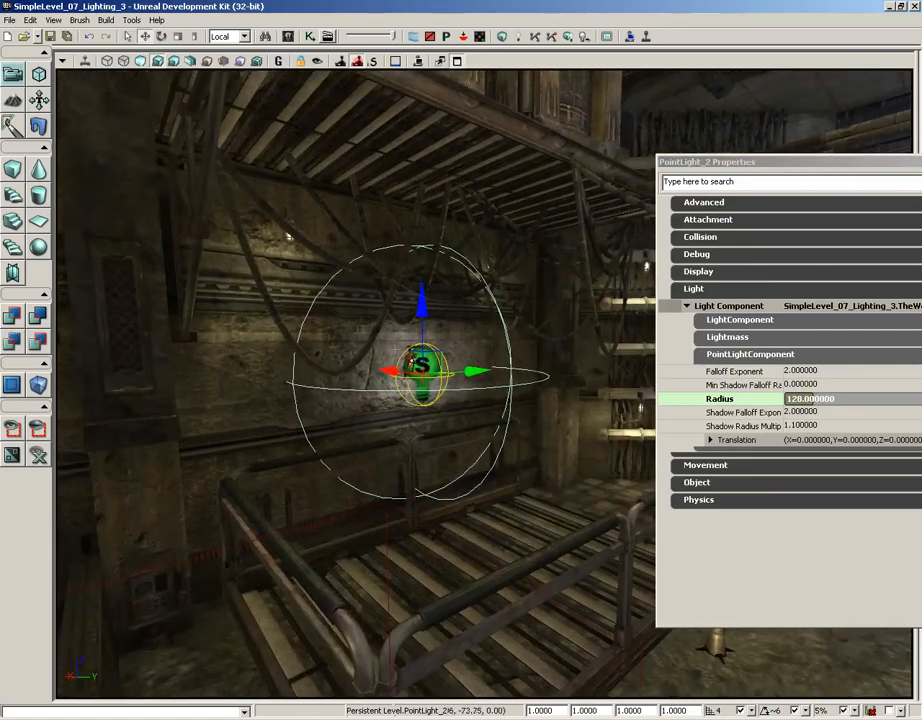
drag(421, 375, 430, 365)
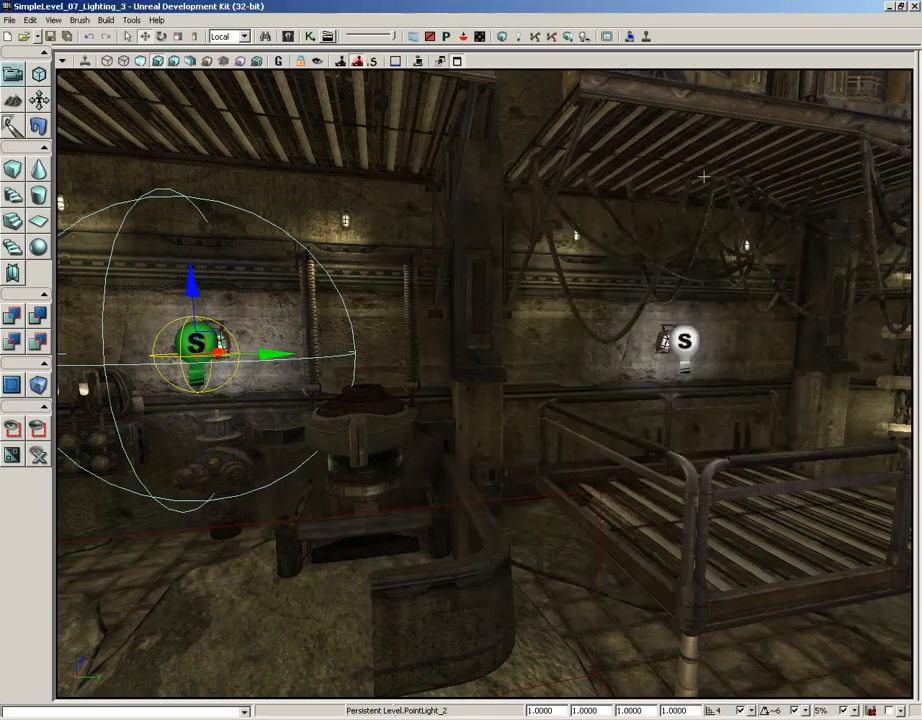
drag(500, 400, 360, 375)
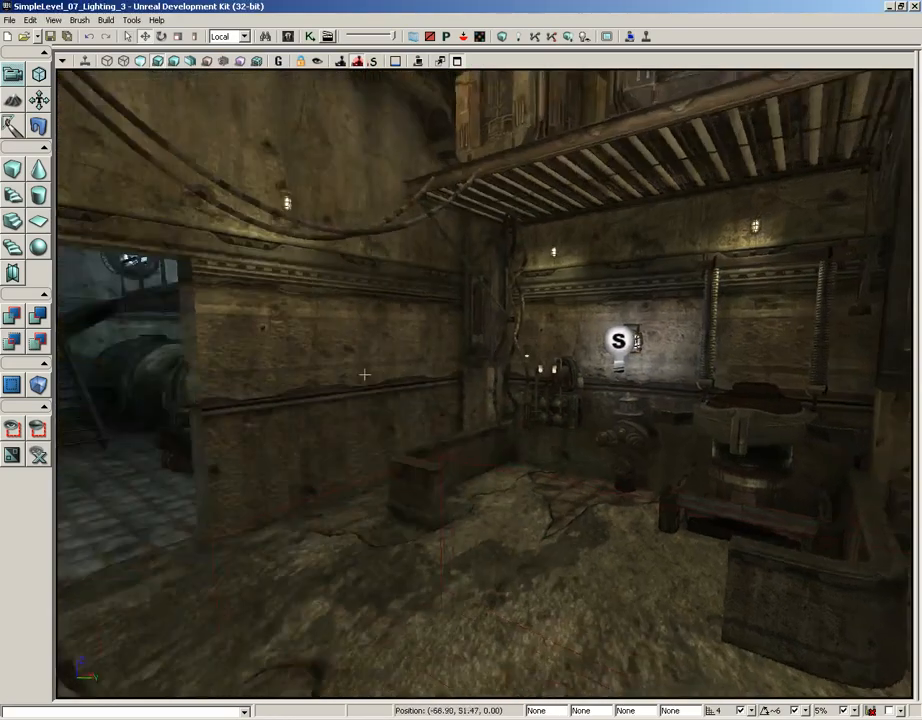